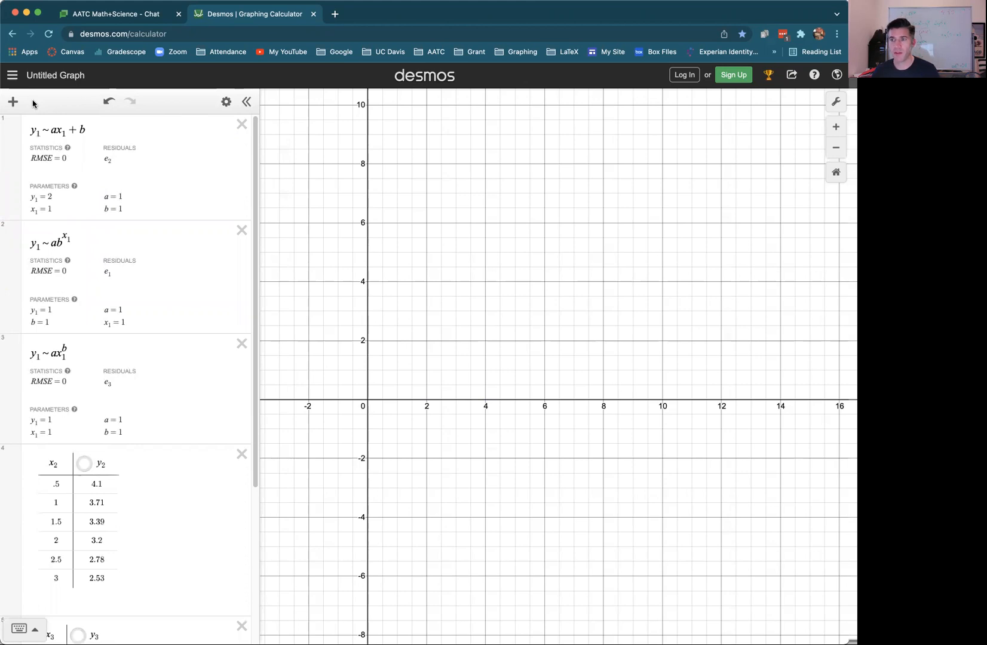
mouse_move(39, 62)
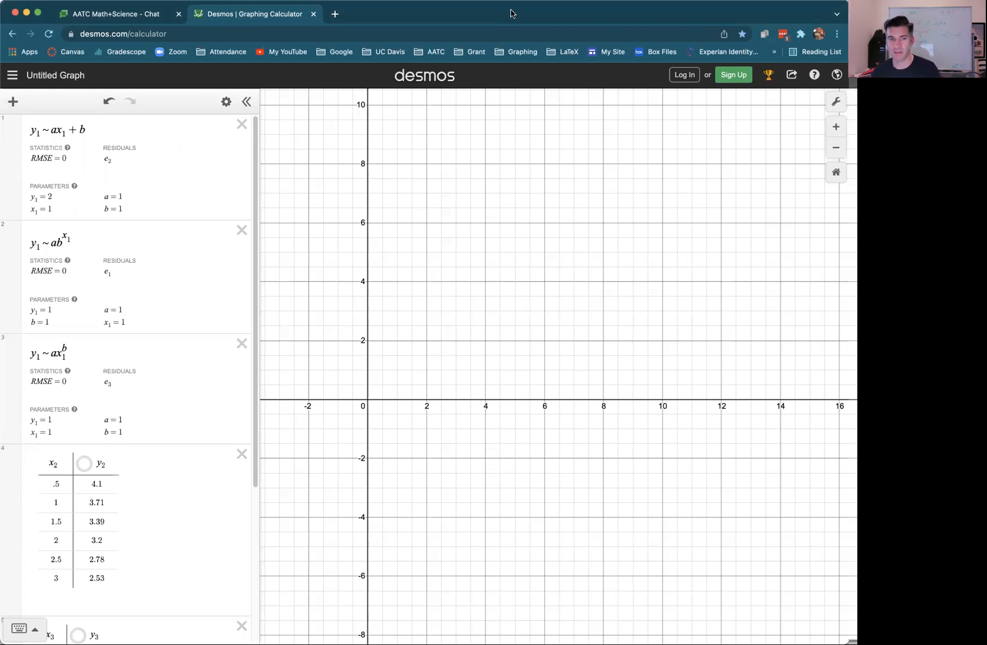
mouse_move(387, 81)
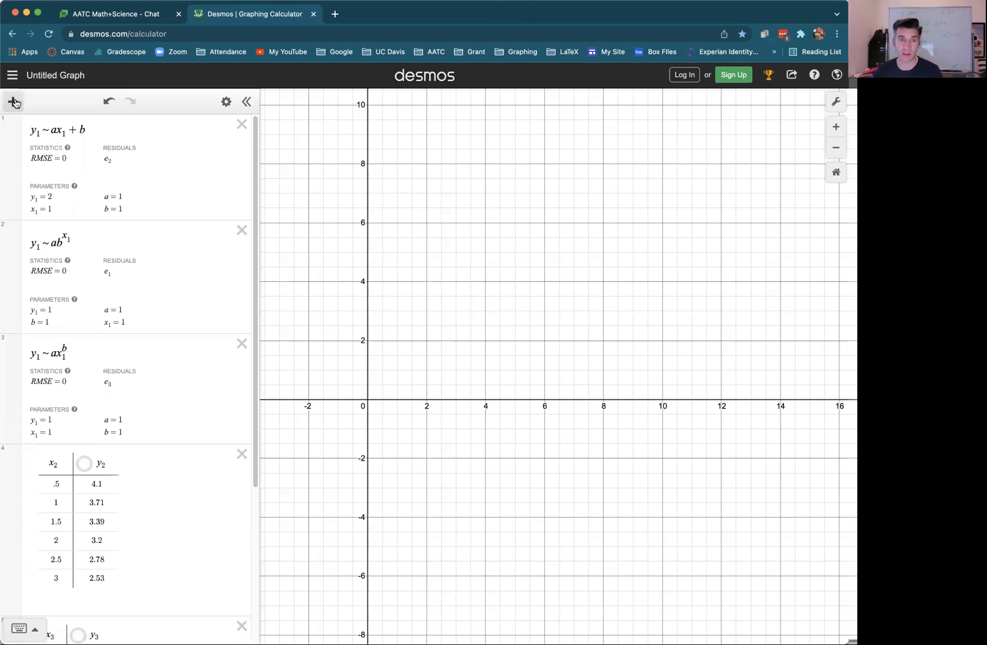
Step: Add a new table and name its columns x1 and y1
click(13, 102)
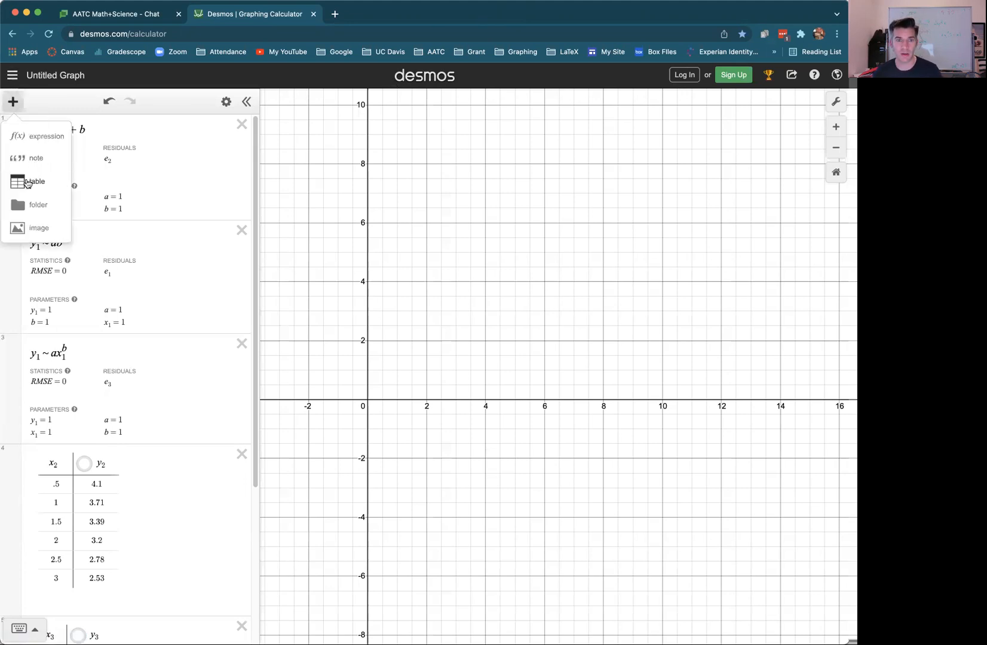
click(36, 182)
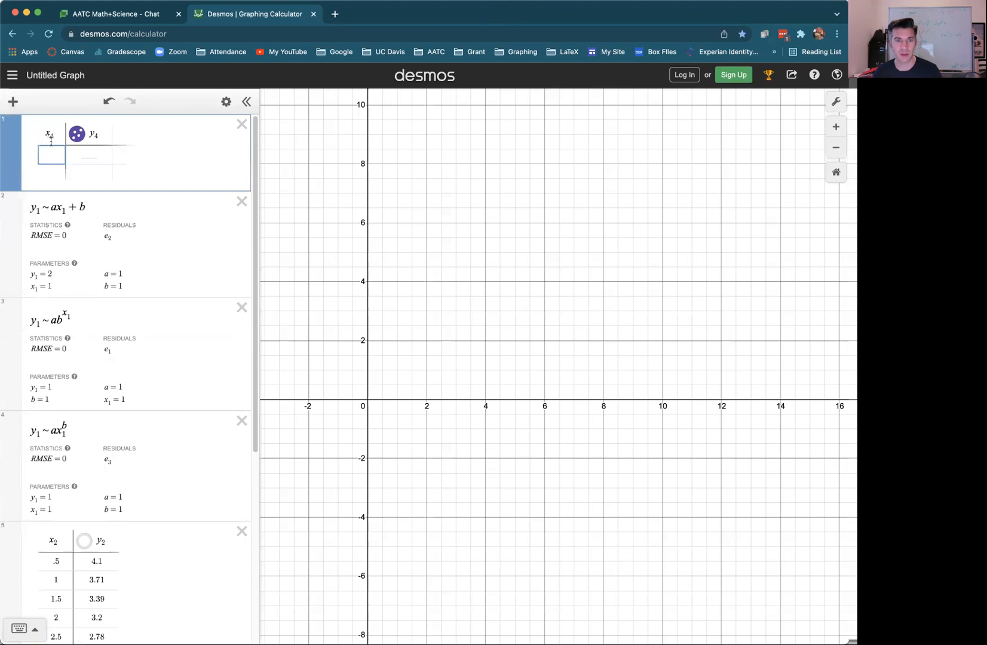
click(51, 134)
text(1)
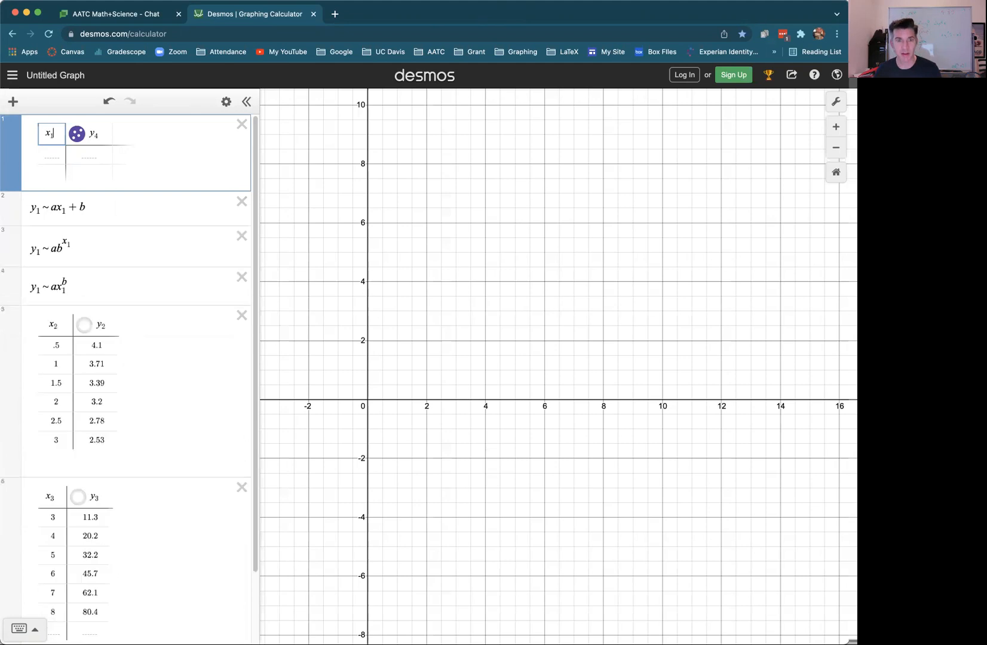
click(92, 133)
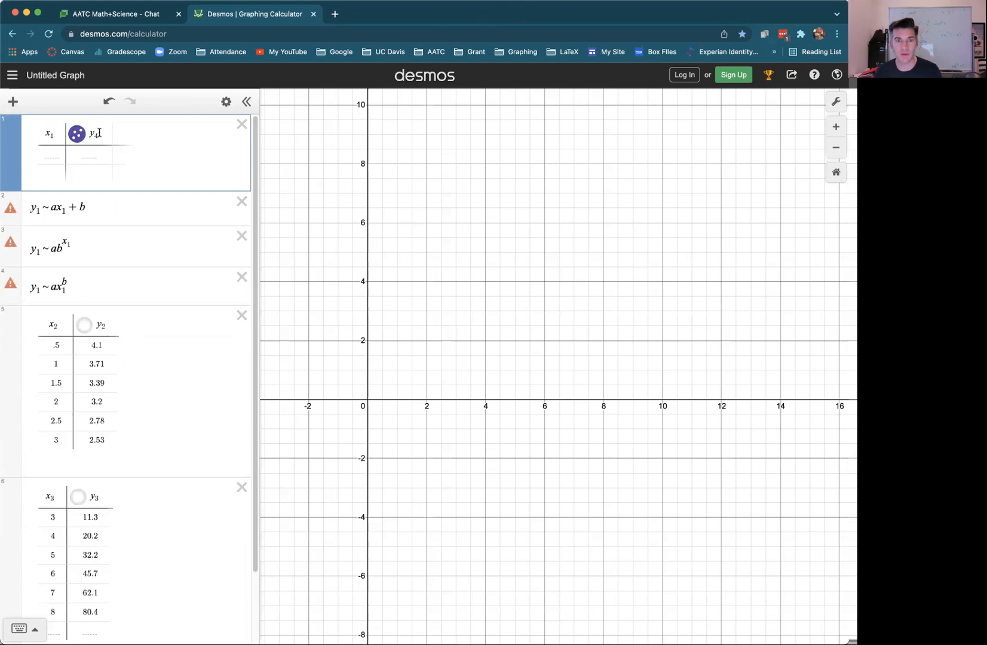
click(91, 133)
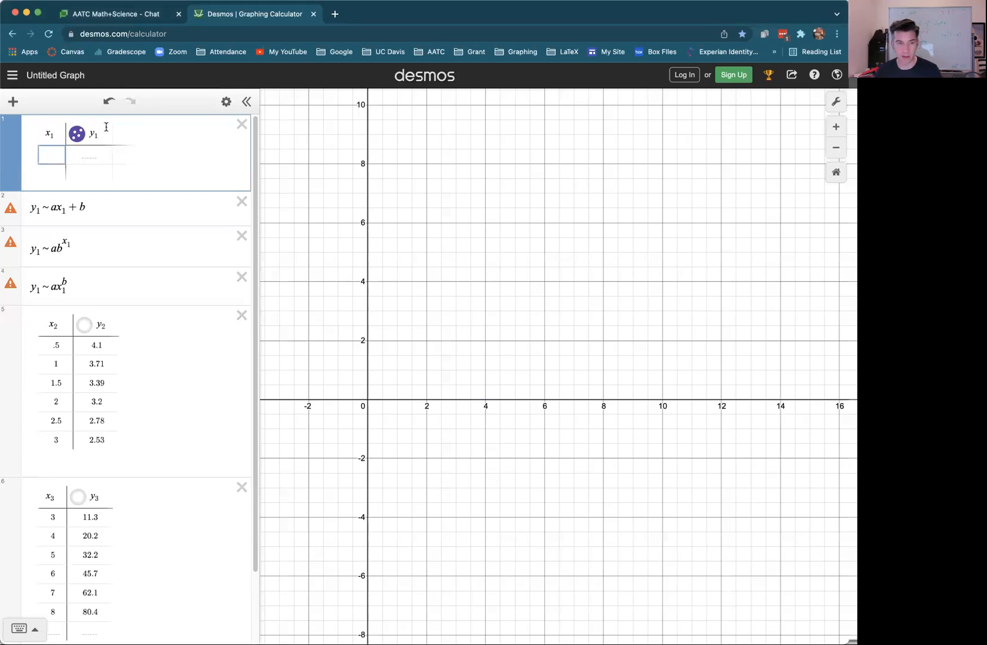
Step: Fill the x1 column with 2, 4, 6, 8, 10, 12
text(4)
text(8)
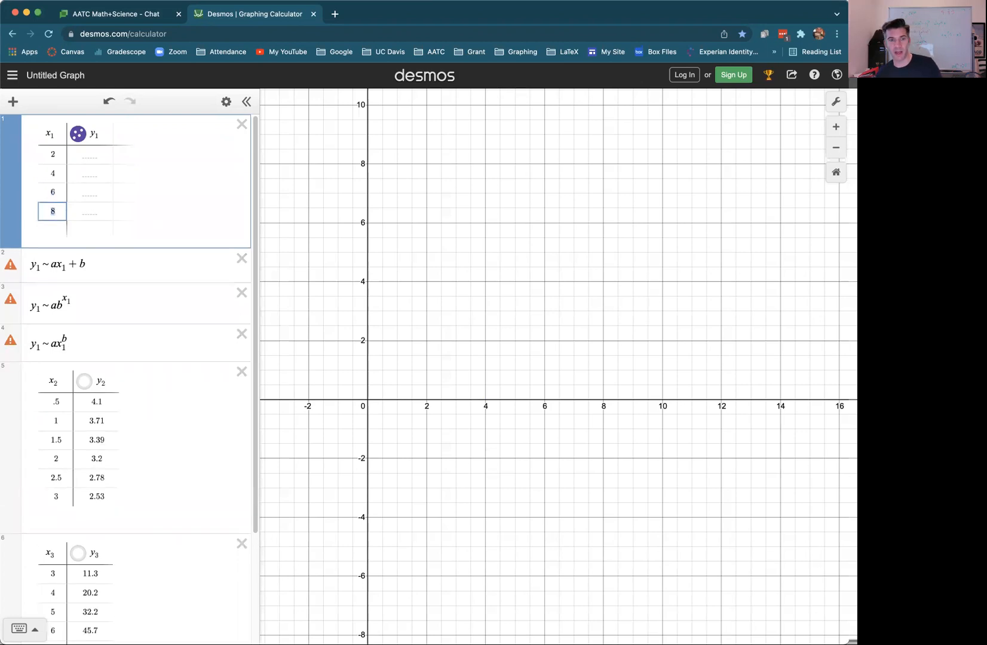
text(10)
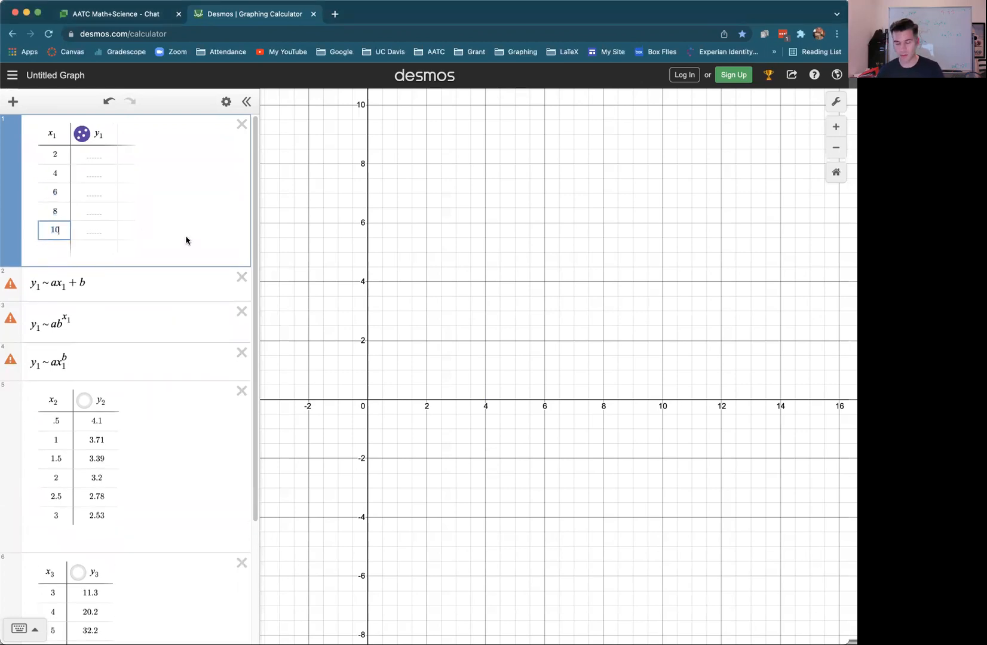
text(12)
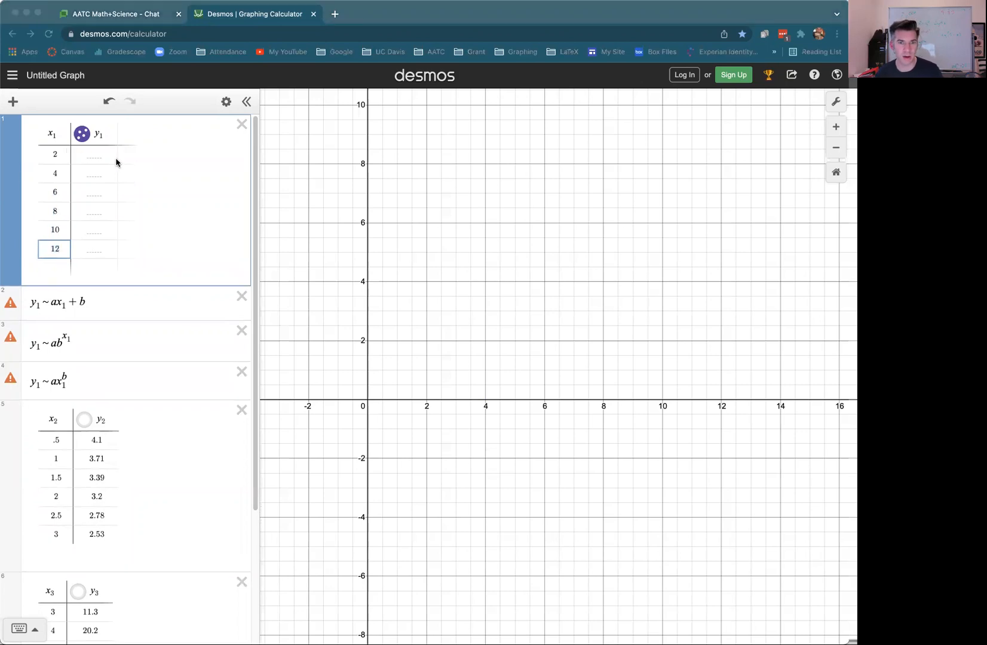
Step: Fill the y1 column with 0.08, .12, .18, .26, .35, .53
click(94, 155)
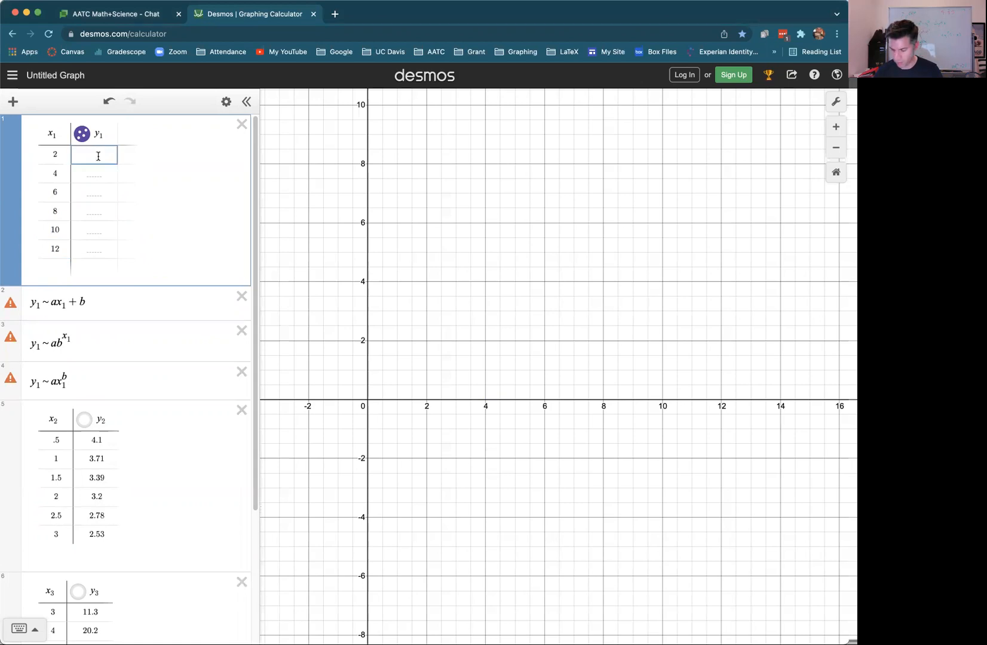
text(0.)
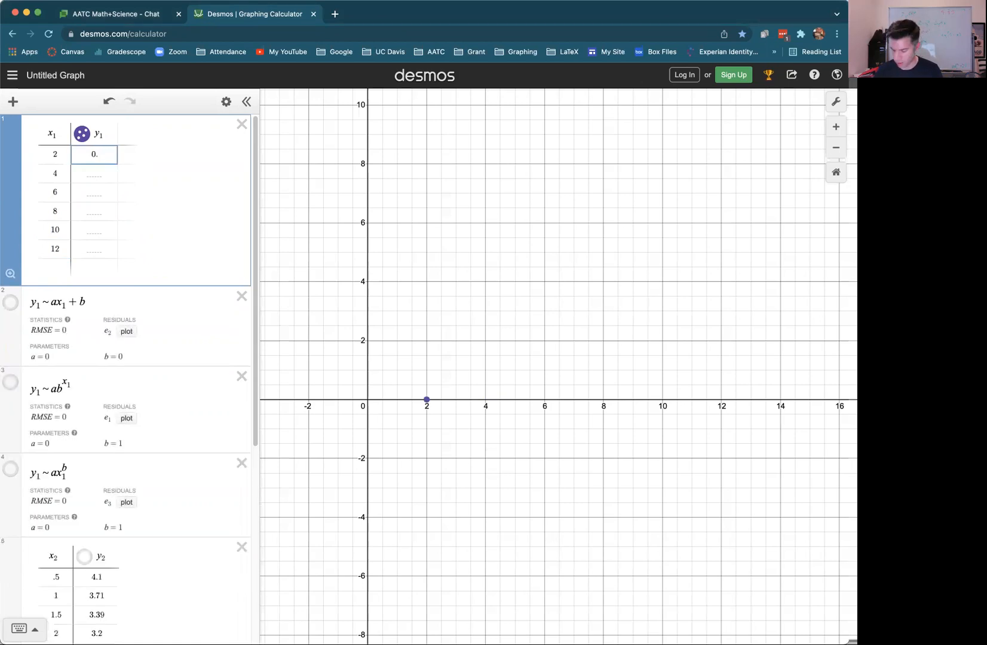
text(08)
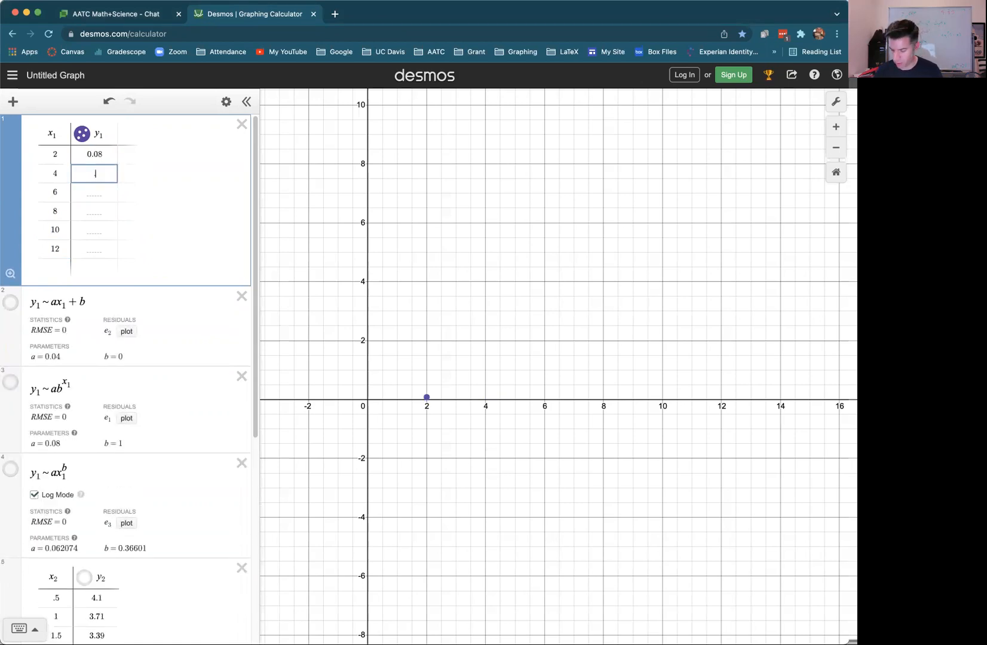
text(.18)
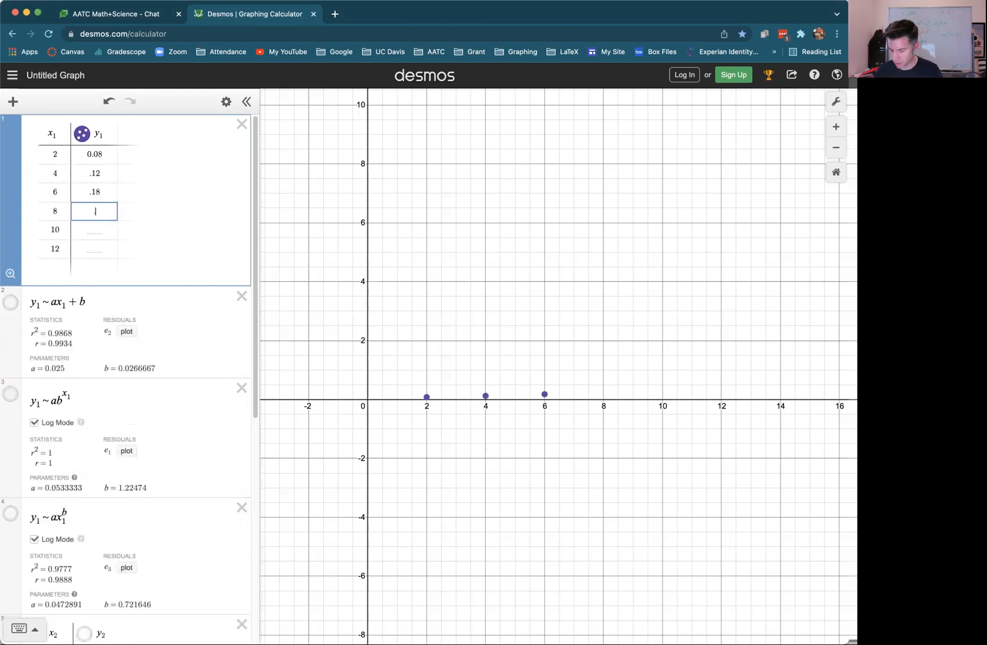
text(.26)
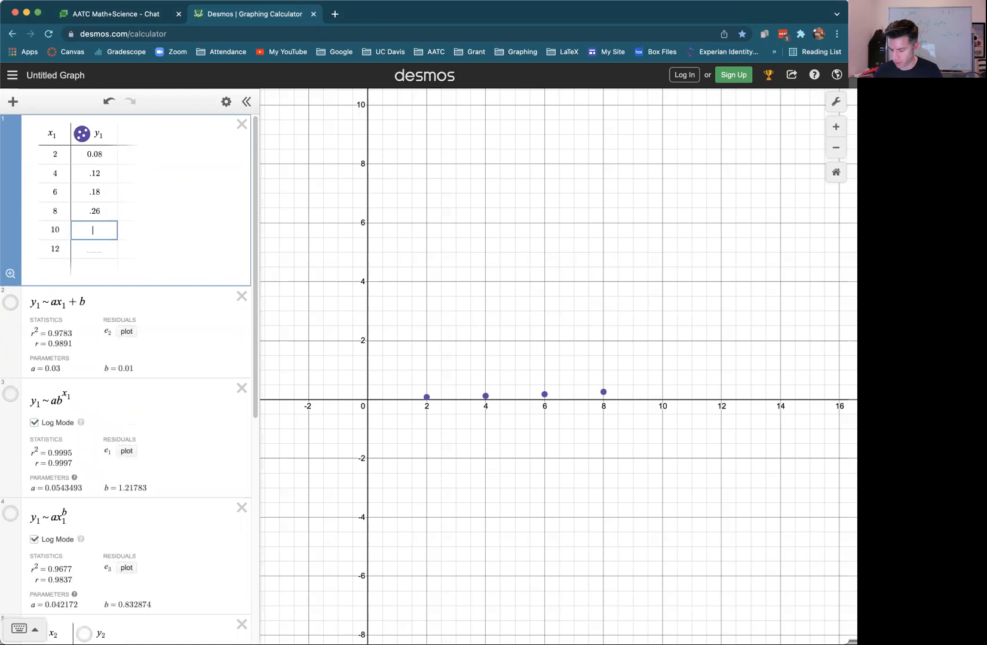
text(.35)
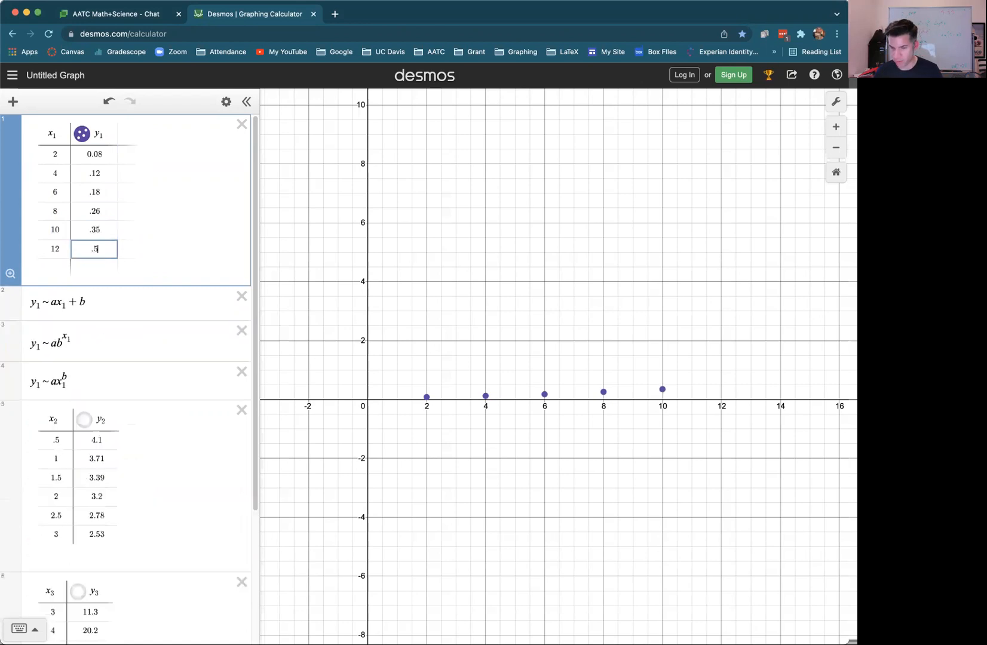
text(3)
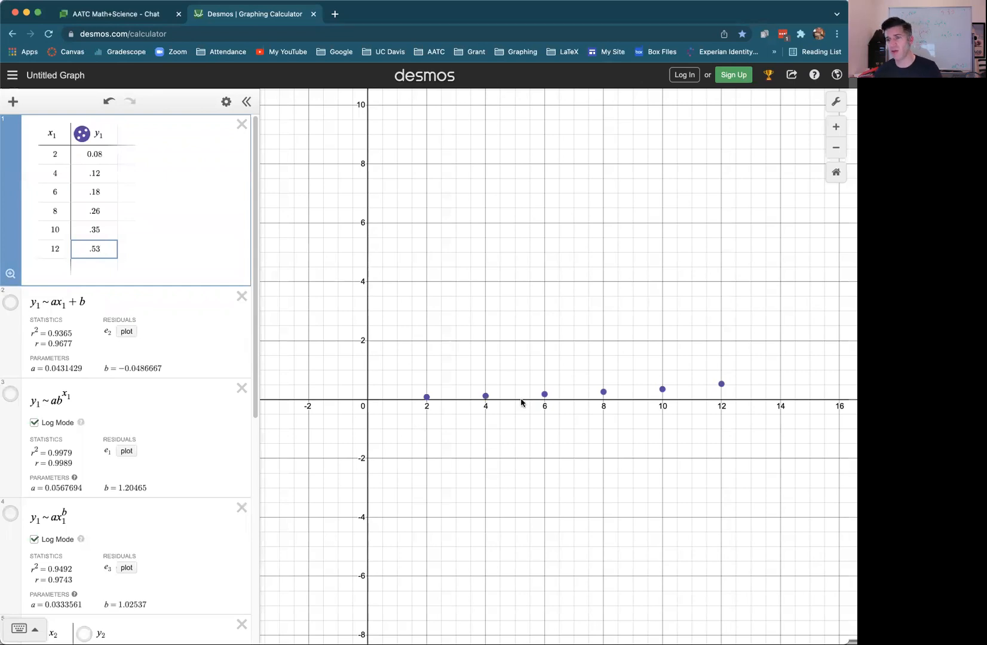
mouse_move(510, 437)
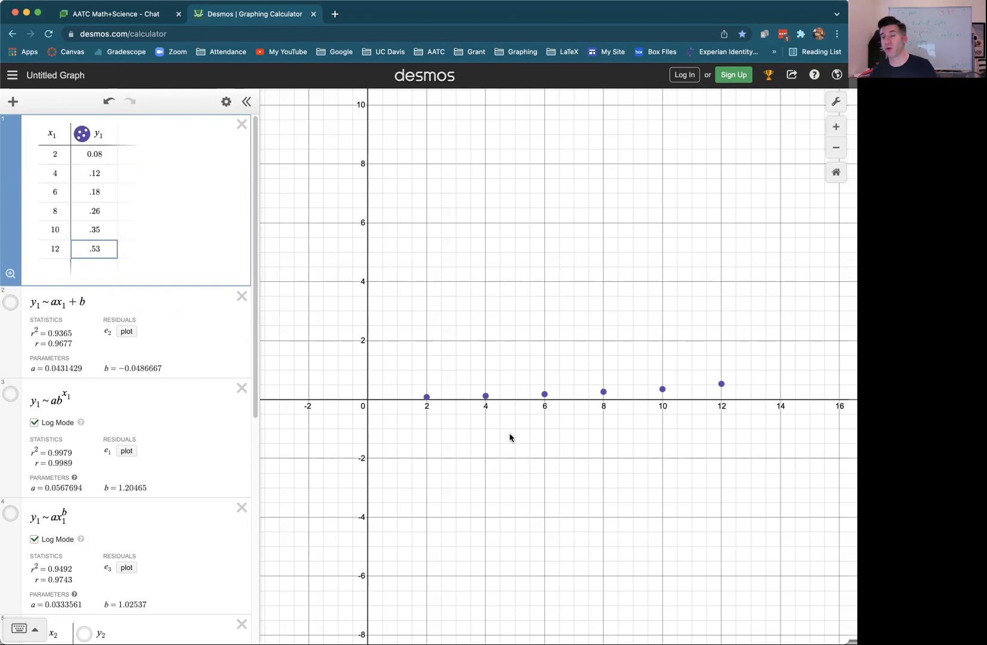
mouse_move(579, 371)
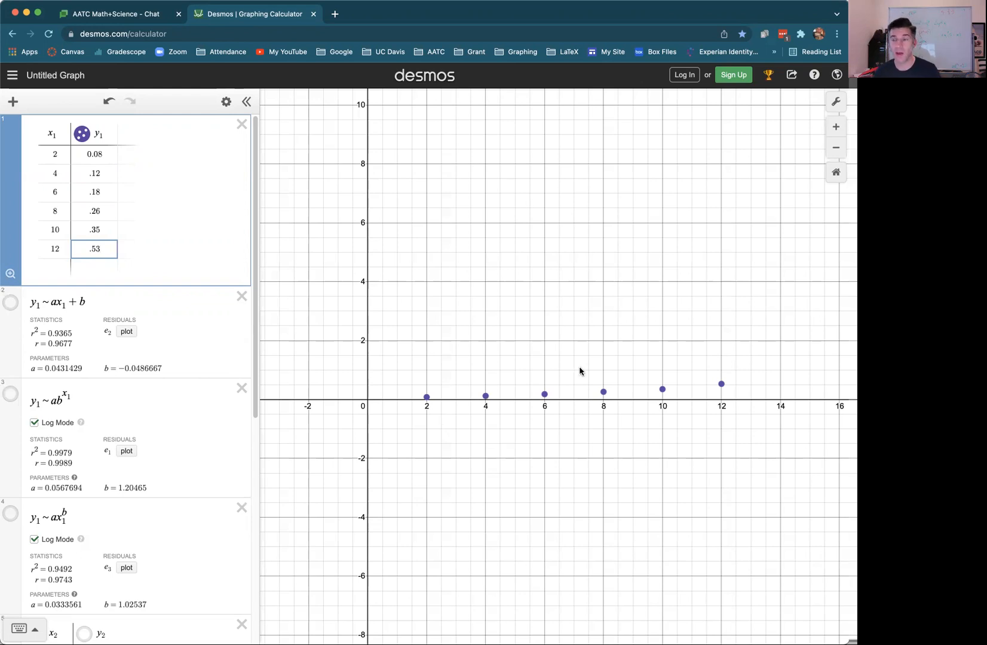
mouse_move(61, 290)
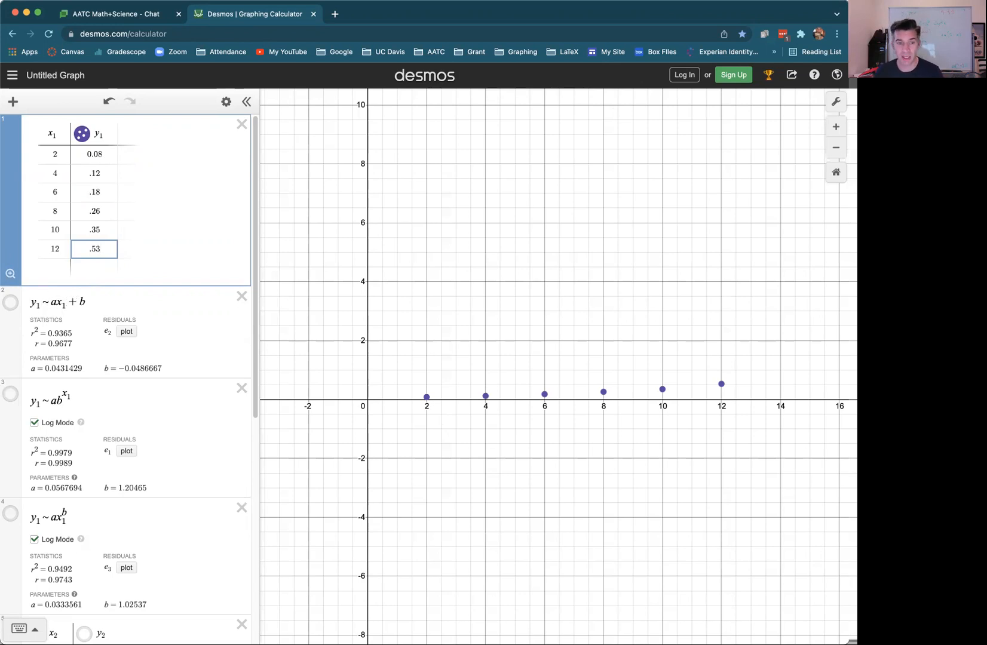
Step: Briefly show and then hide the linear regression line over the first dataset
click(10, 303)
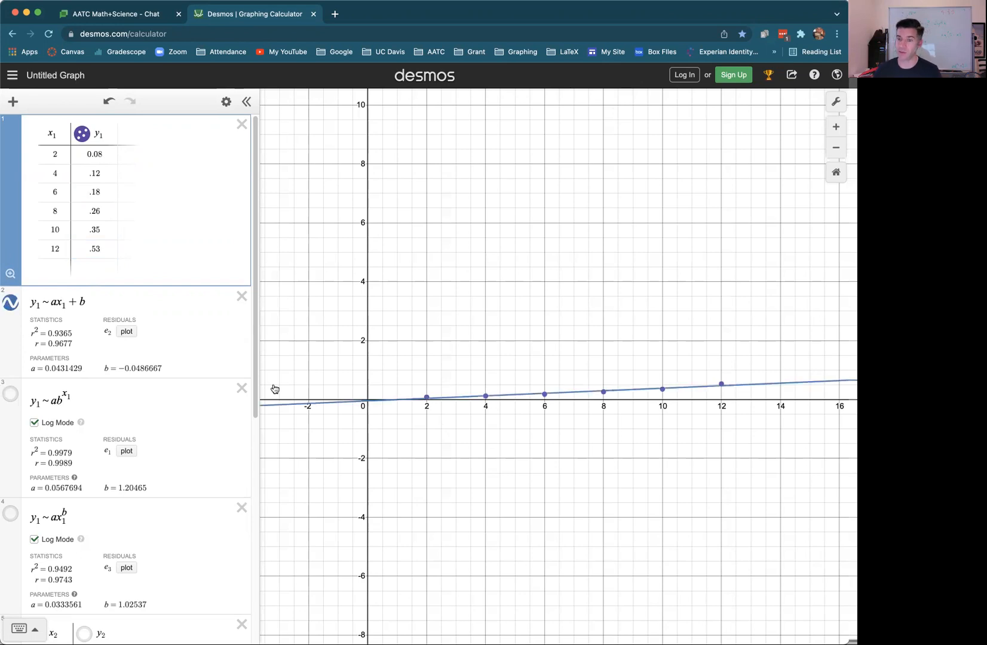
mouse_move(352, 403)
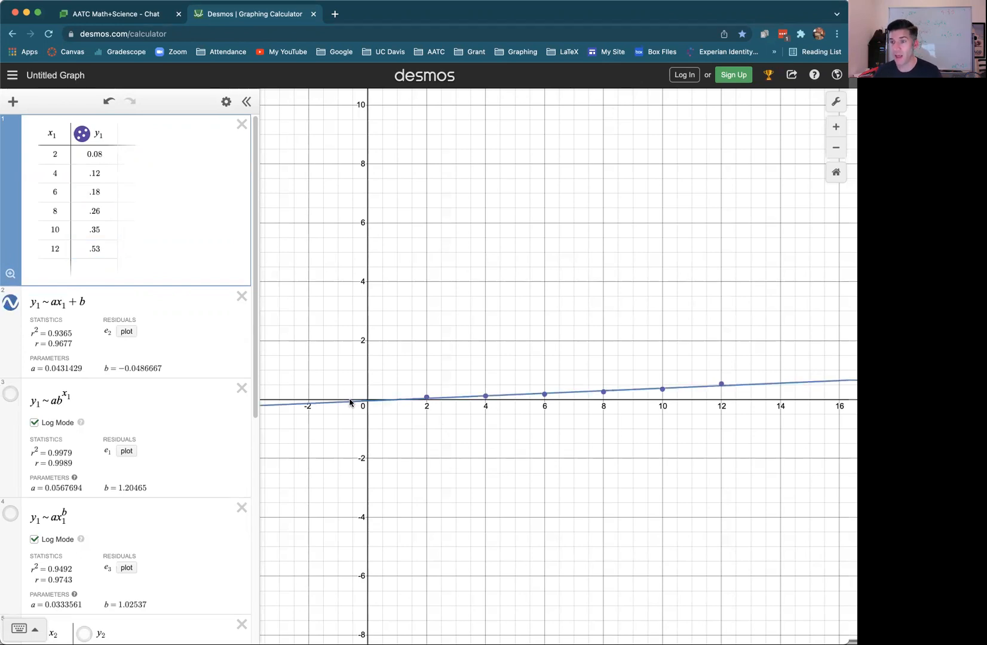
mouse_move(125, 341)
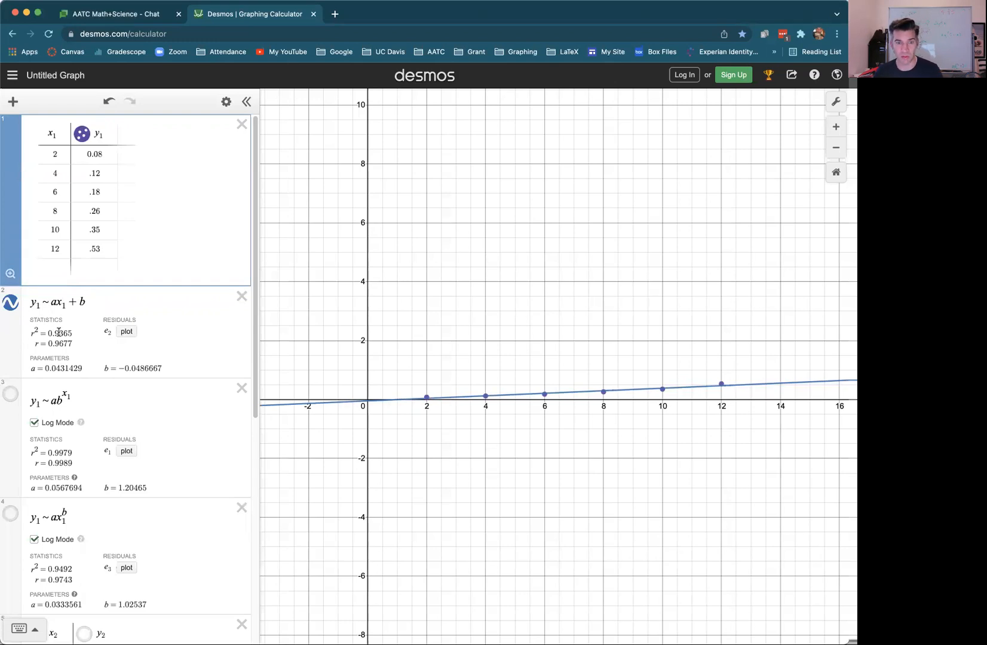
mouse_move(85, 334)
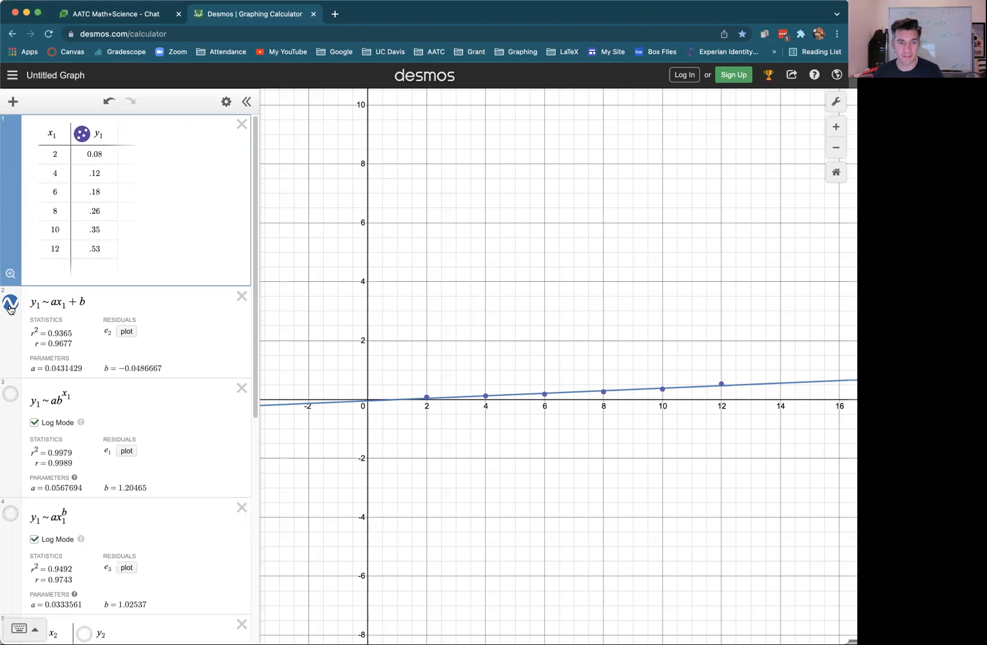
click(9, 302)
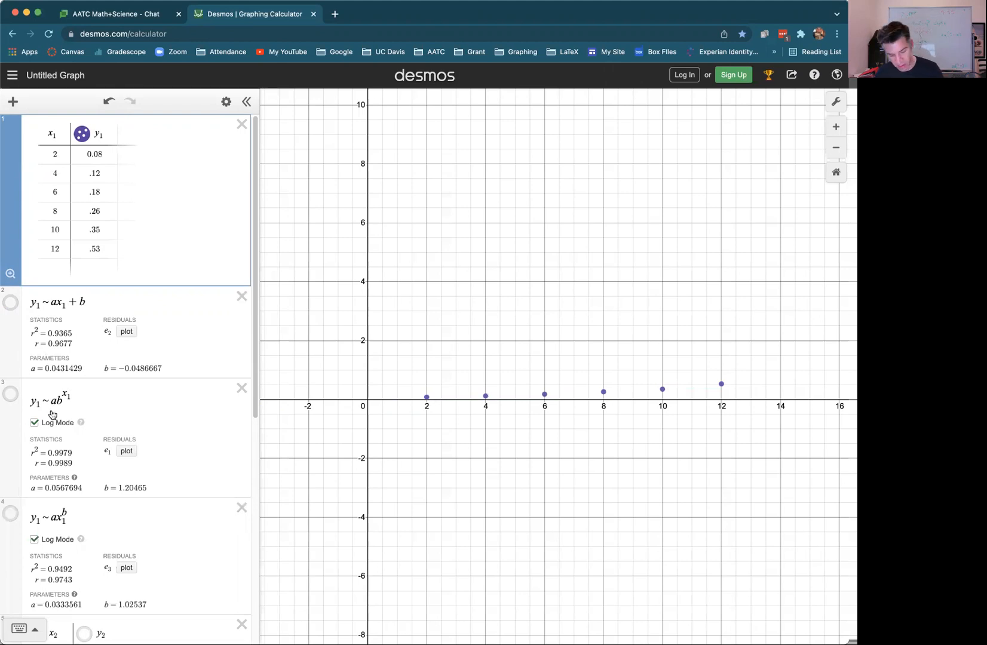
mouse_move(69, 425)
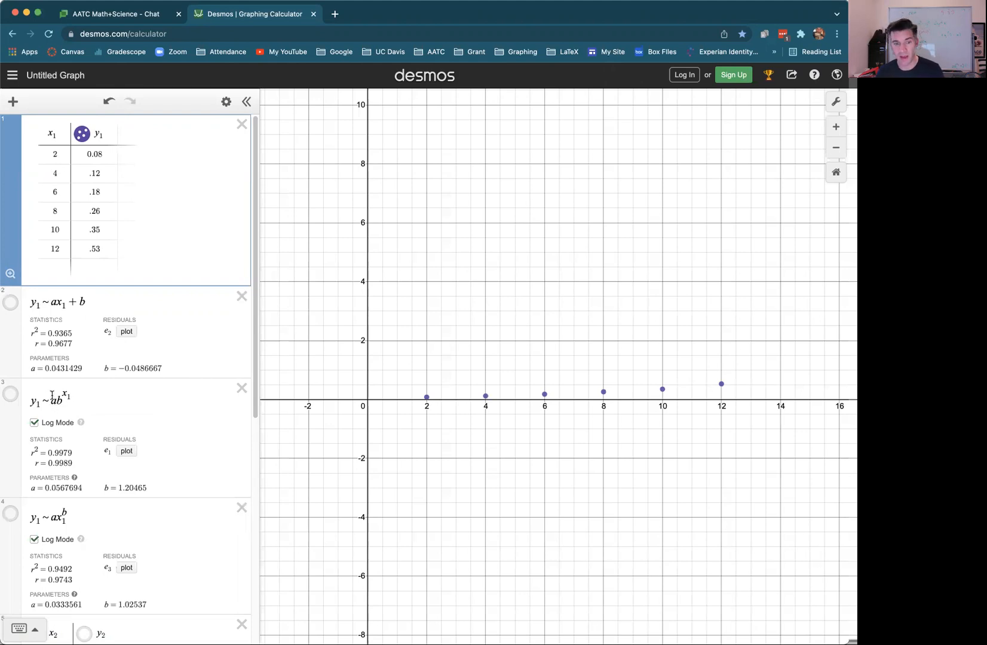
Step: Keep log mode on and show the exponential and linear regression curves, zoomed out
click(35, 423)
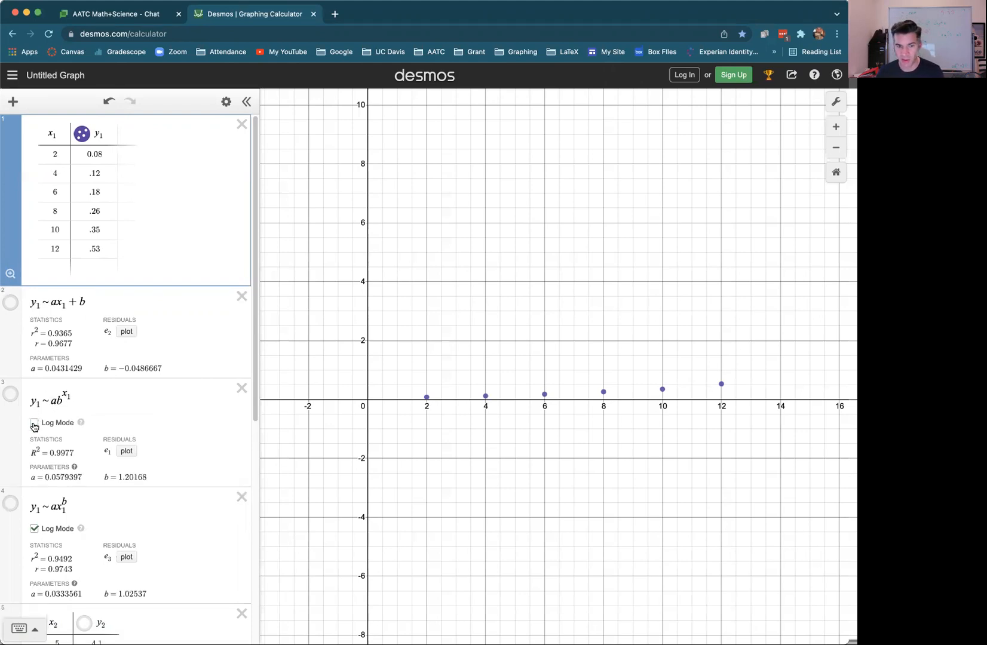
click(34, 423)
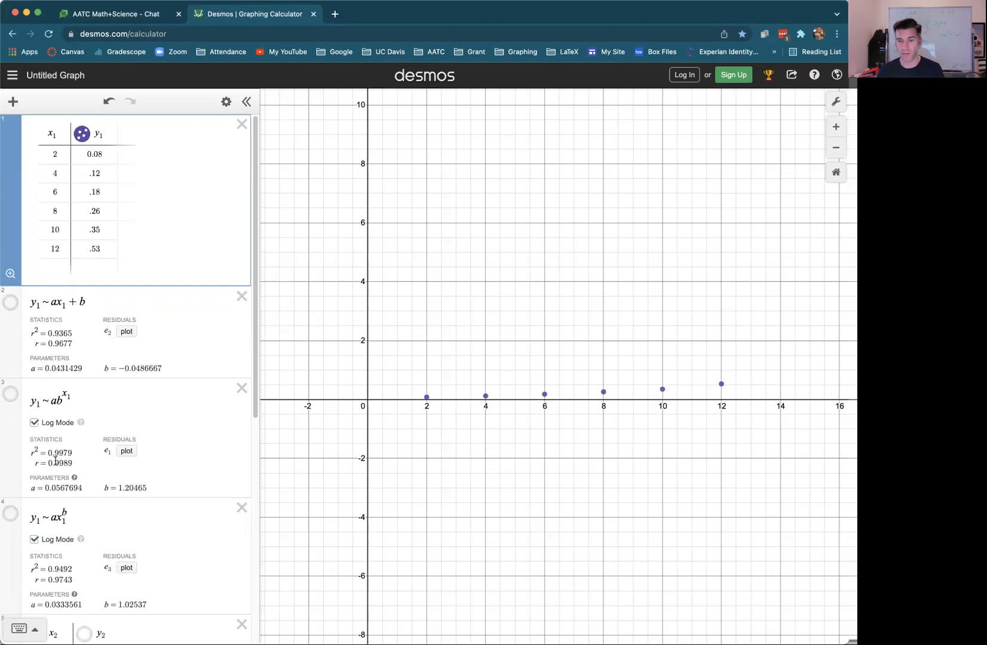
click(10, 394)
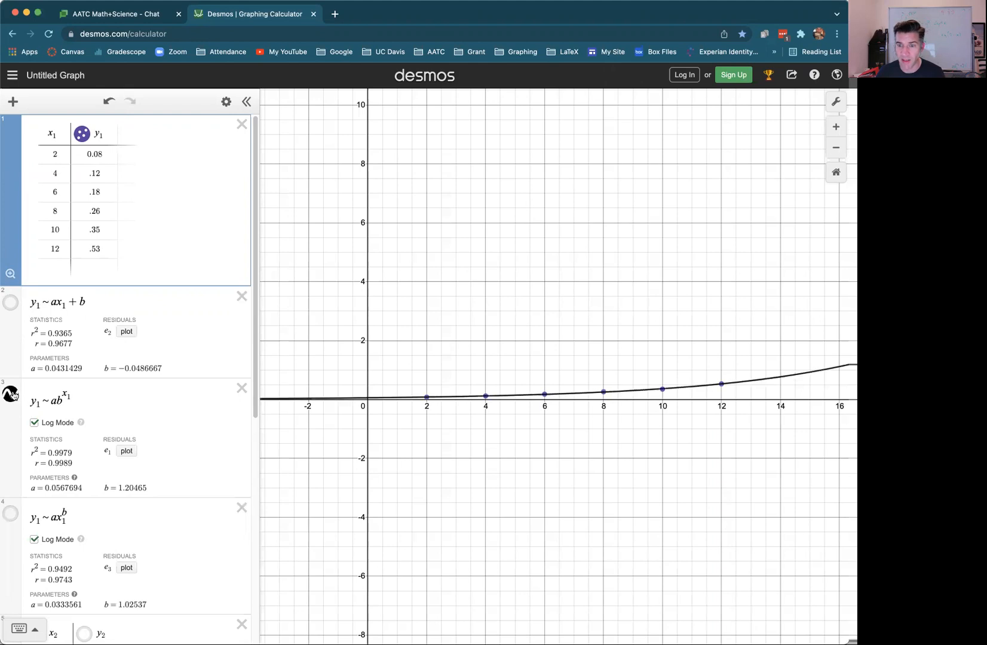
mouse_move(758, 139)
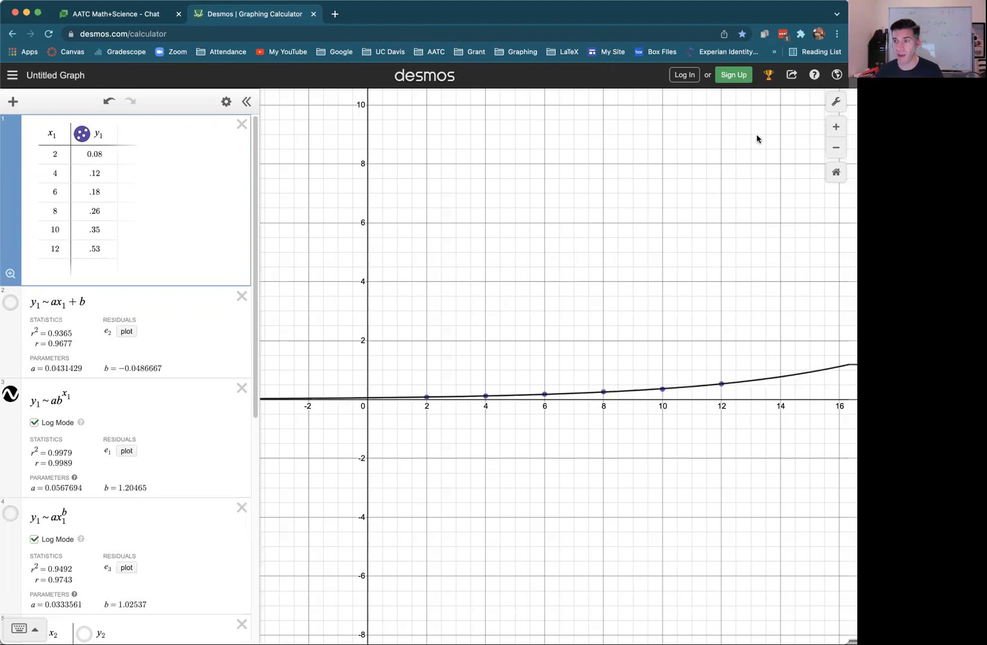
click(836, 147)
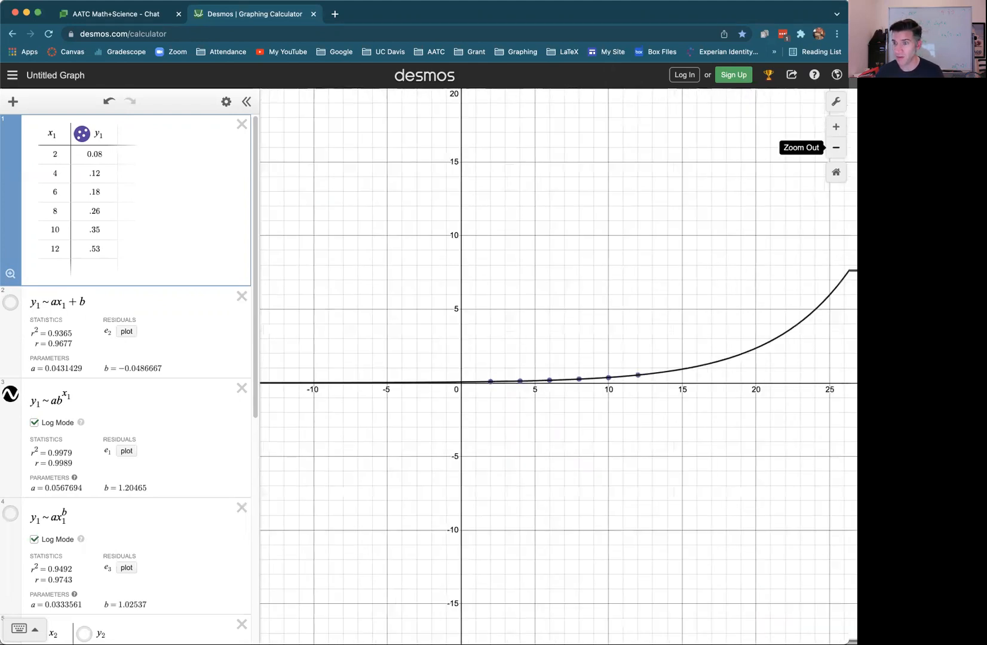
click(10, 303)
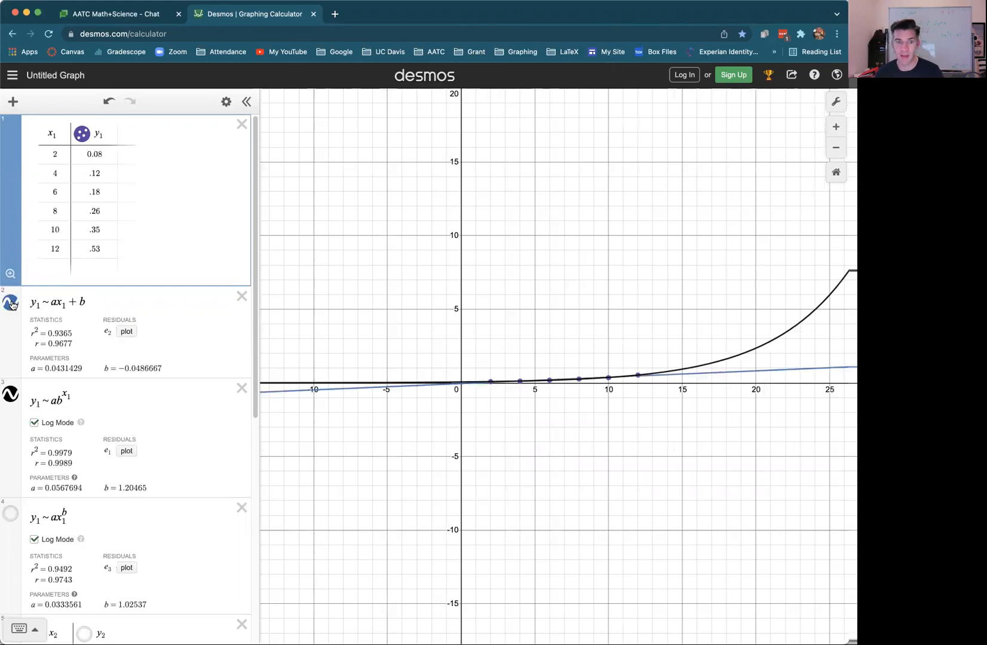
Step: Hide the linear and exponential curves, leaving only the power fit drawn
click(10, 302)
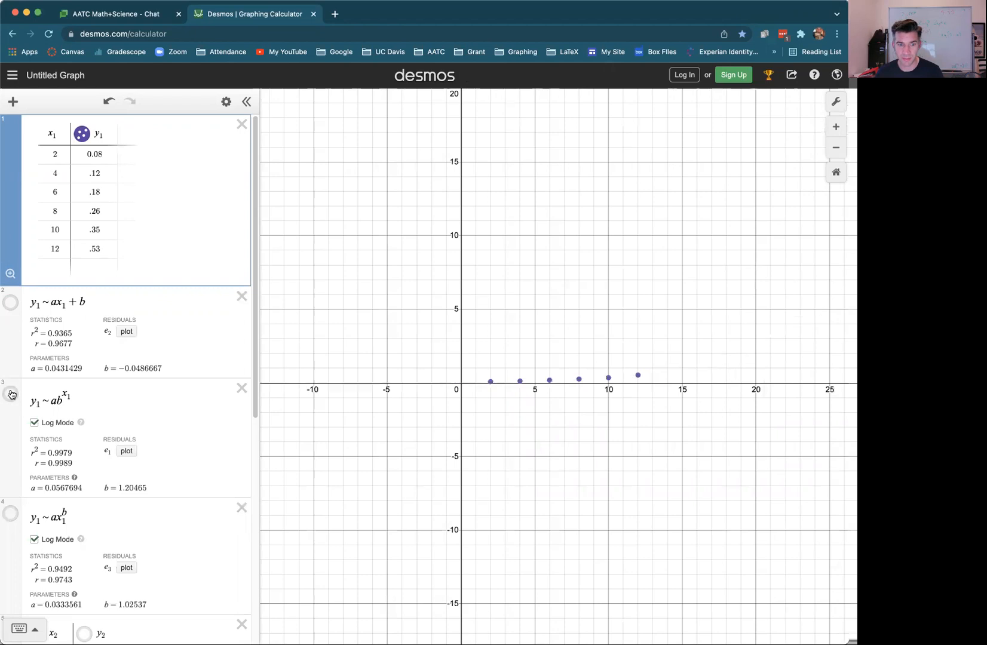
mouse_move(29, 519)
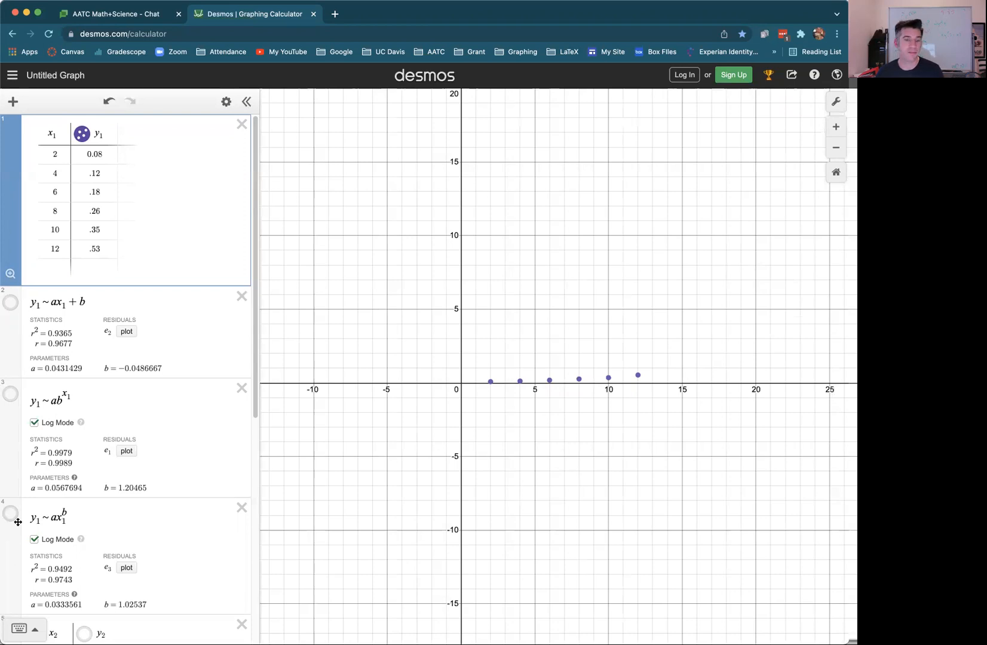
mouse_move(15, 519)
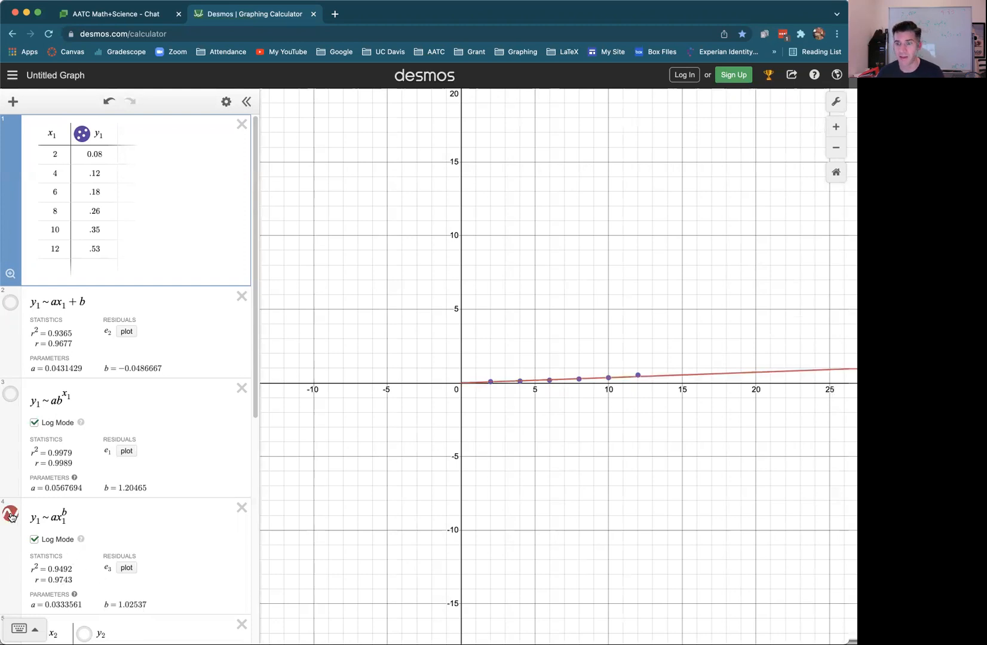
mouse_move(296, 497)
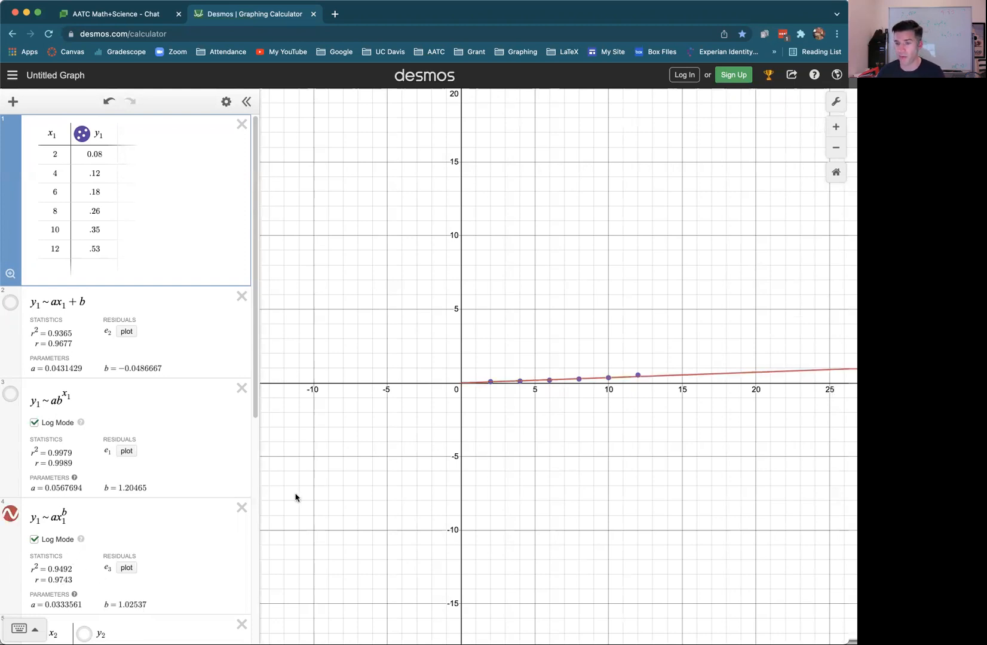
mouse_move(391, 389)
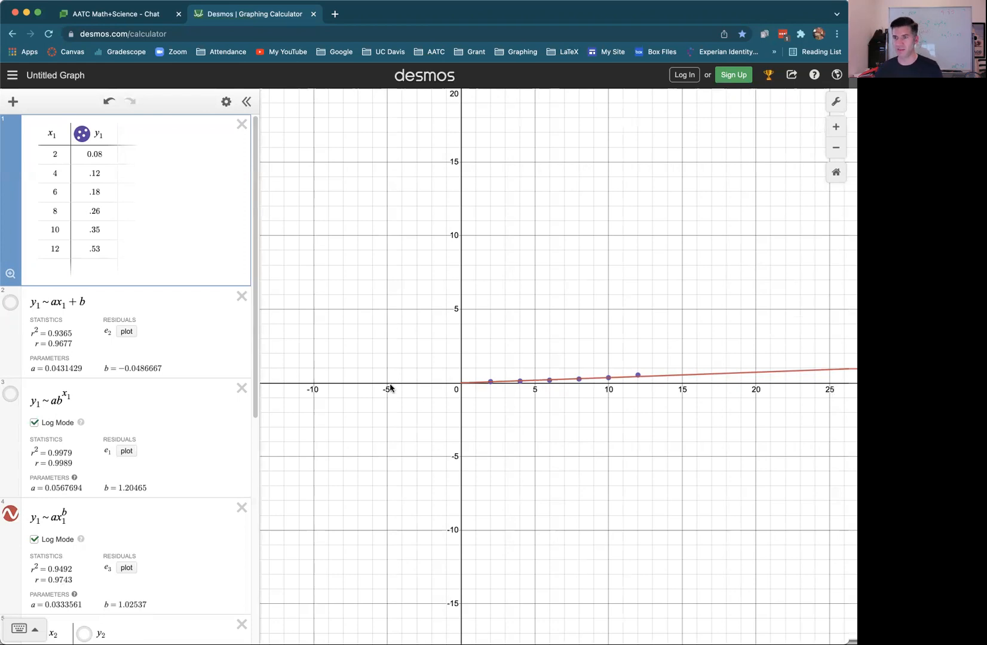
mouse_move(398, 382)
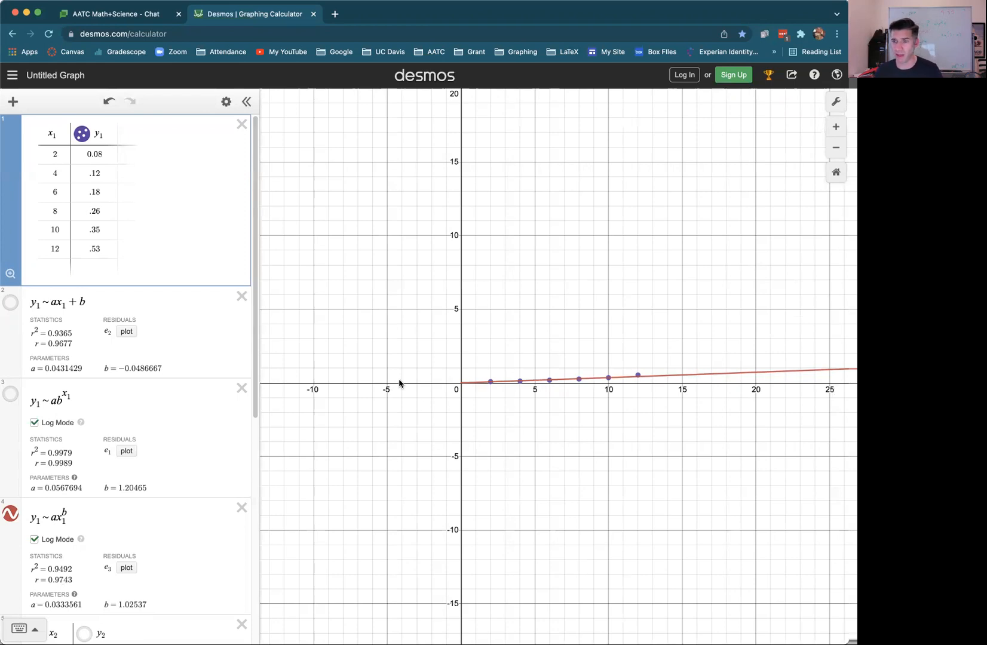
mouse_move(485, 409)
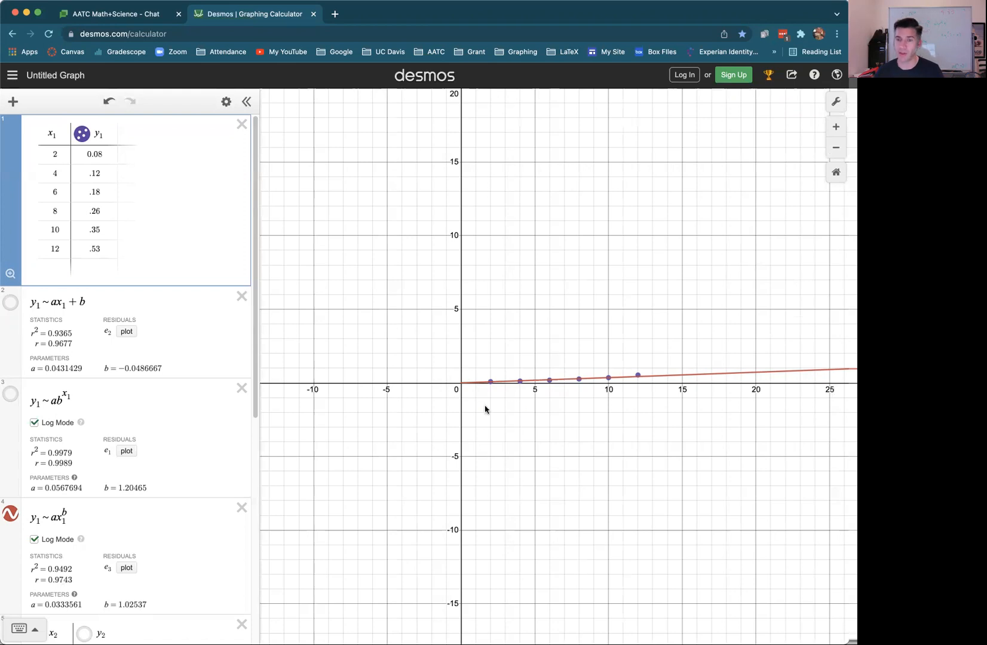
mouse_move(786, 186)
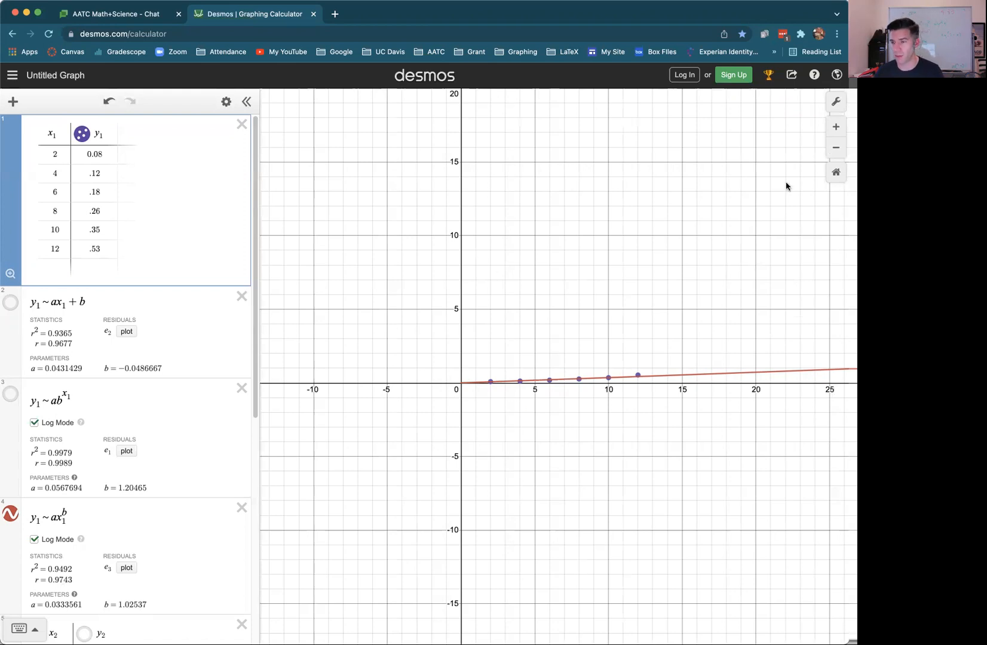
click(837, 147)
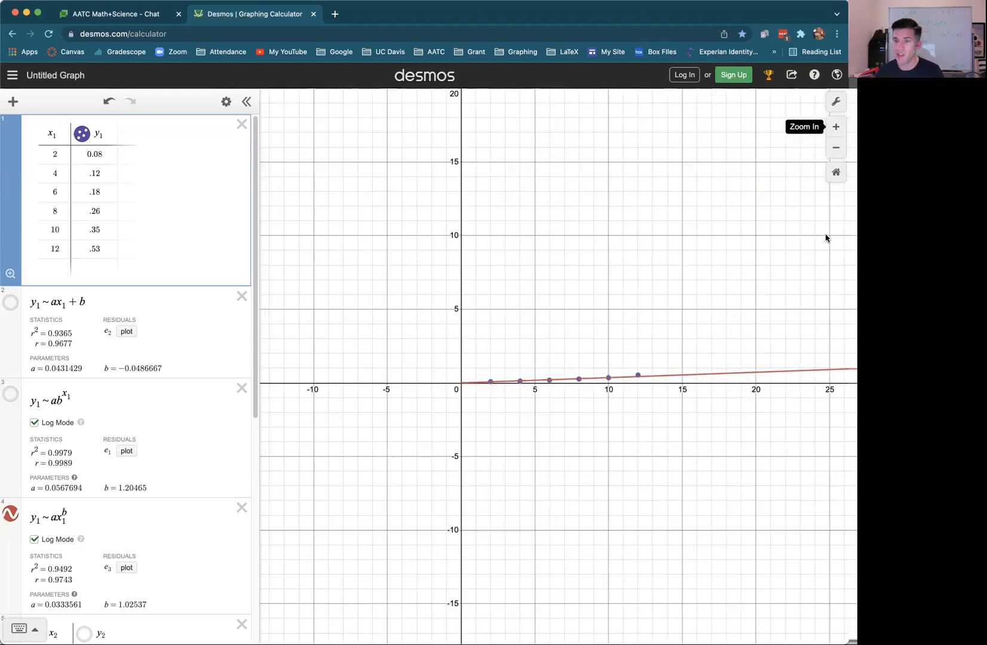
mouse_move(748, 301)
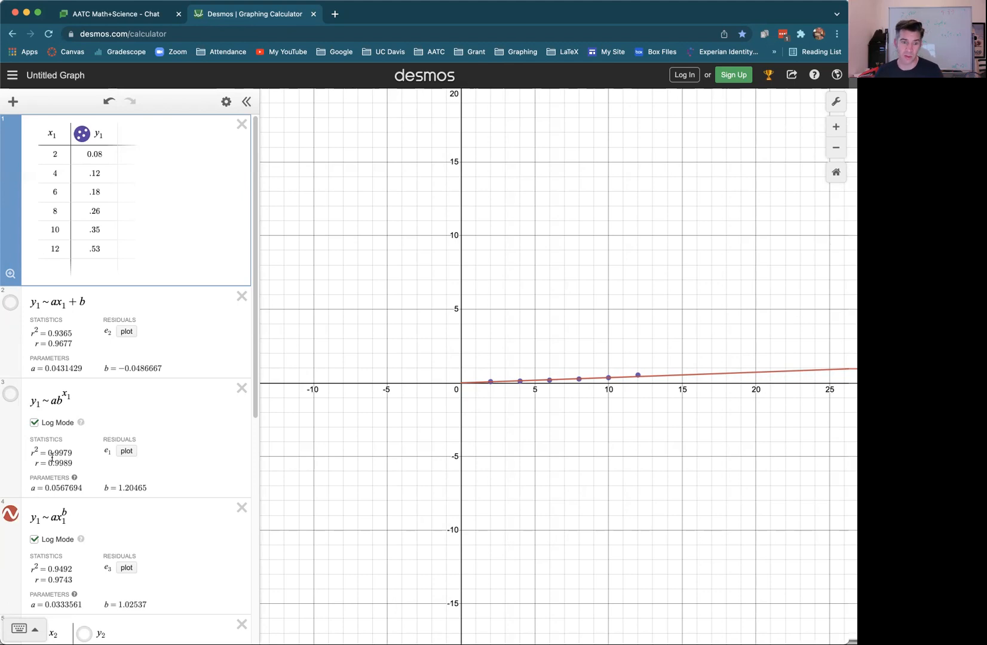
mouse_move(80, 339)
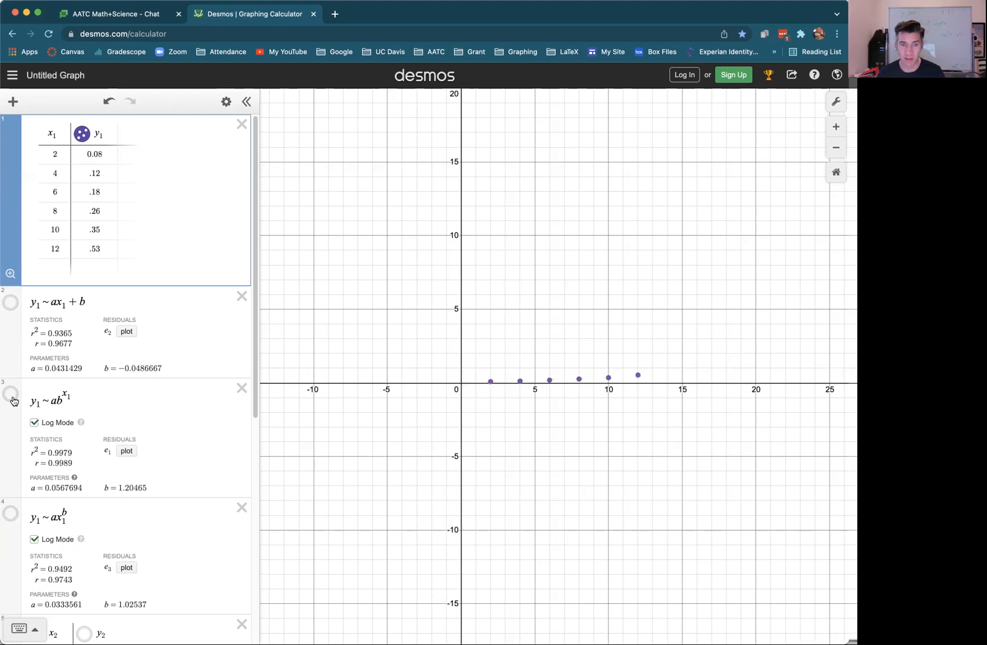
Step: Show the exponential regression curve again over the points
click(10, 390)
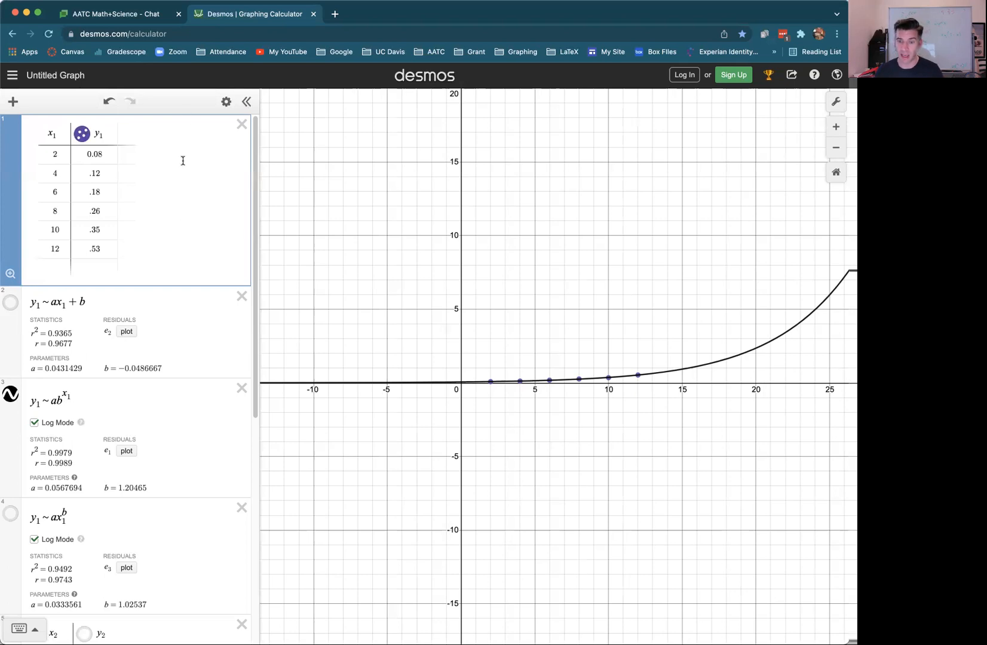
mouse_move(138, 221)
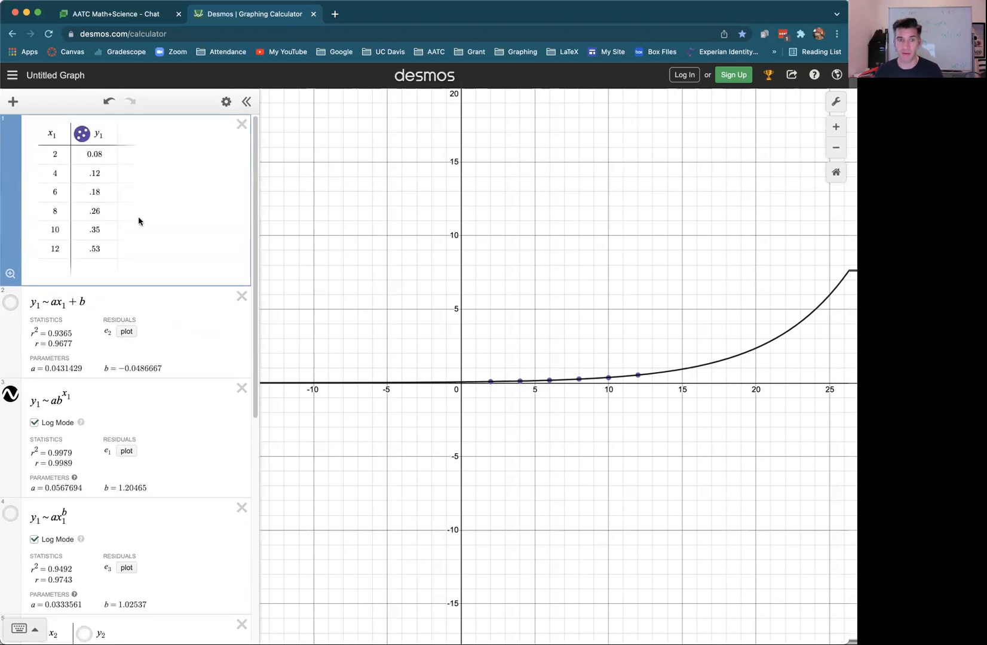
mouse_move(13, 101)
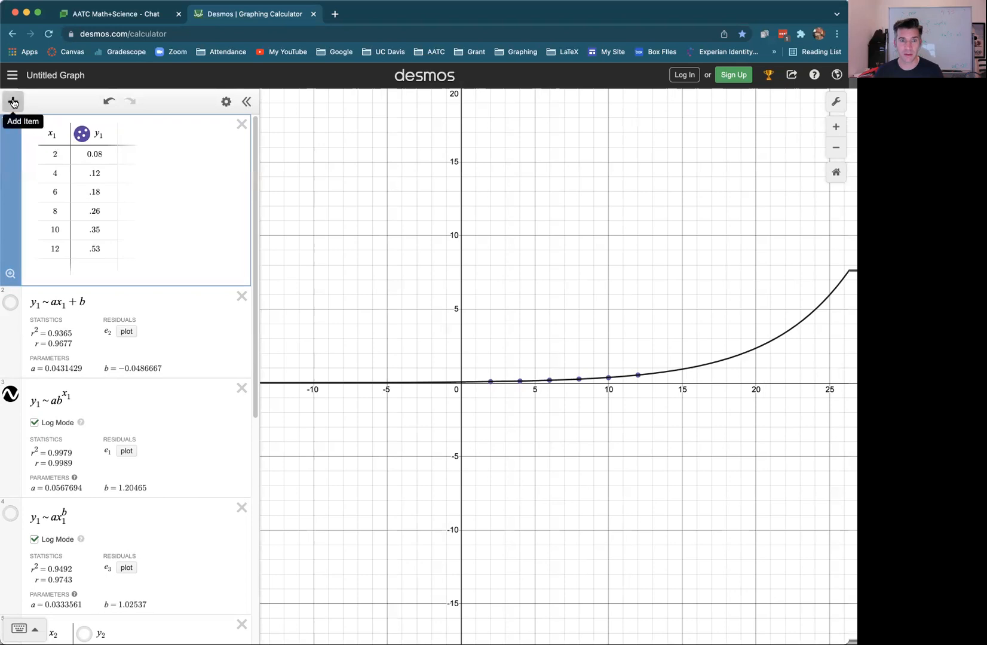
Step: Write the exponential fit as y=(0.0567694)·(1.20465)^x in a new expression
click(13, 101)
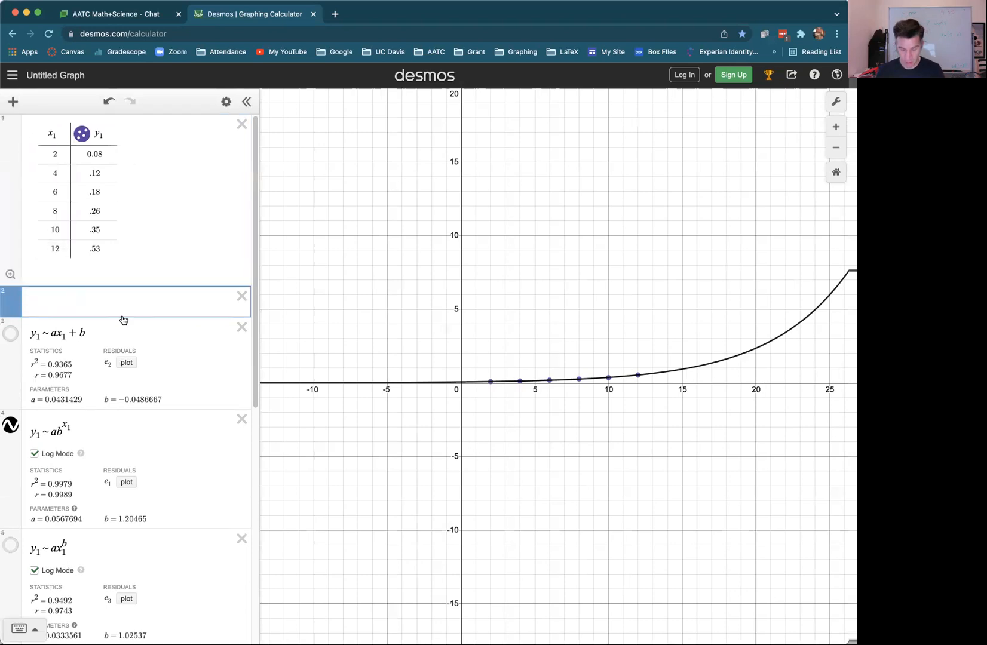
text(y=)
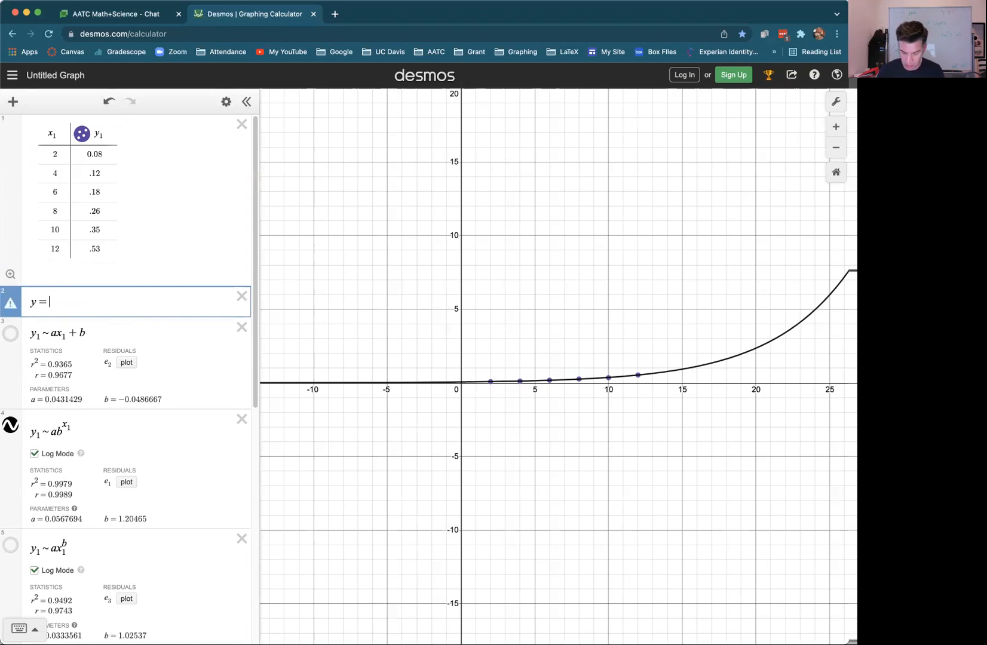
text(0.0567)
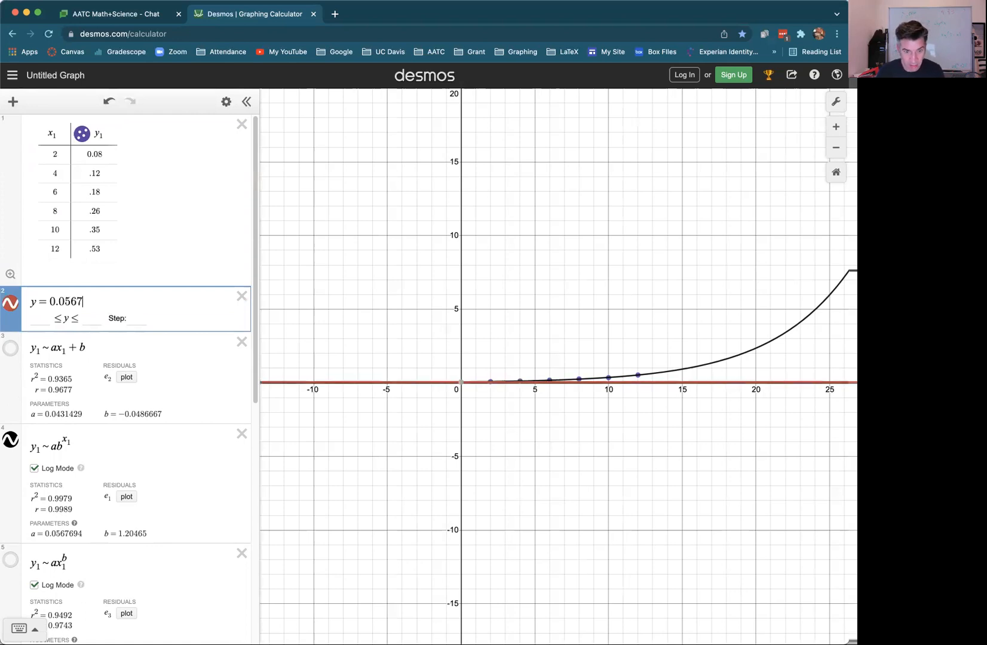
text(69)
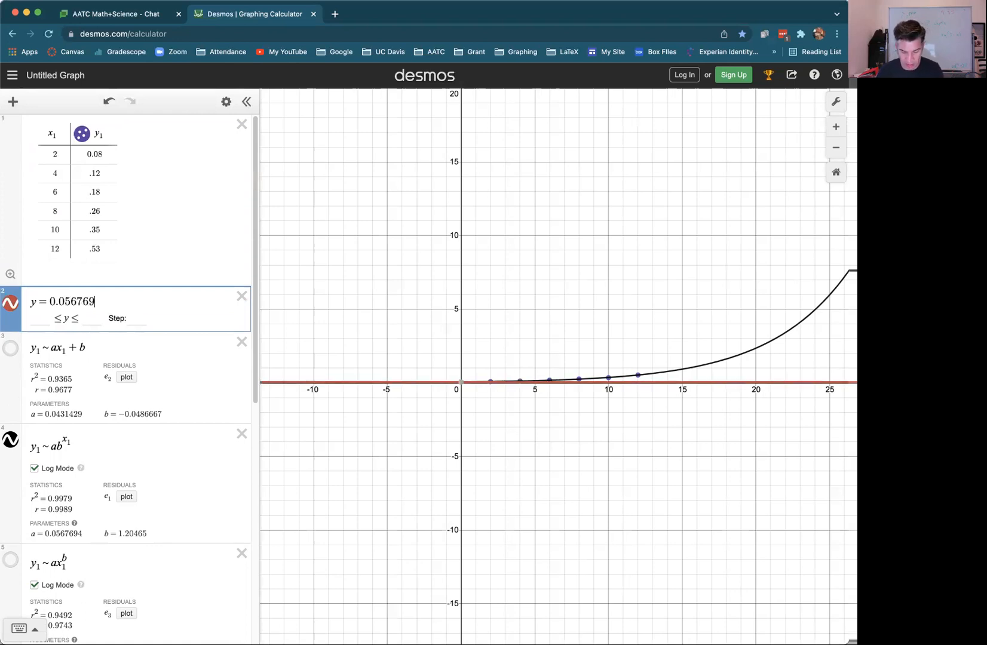
text(4 ·)
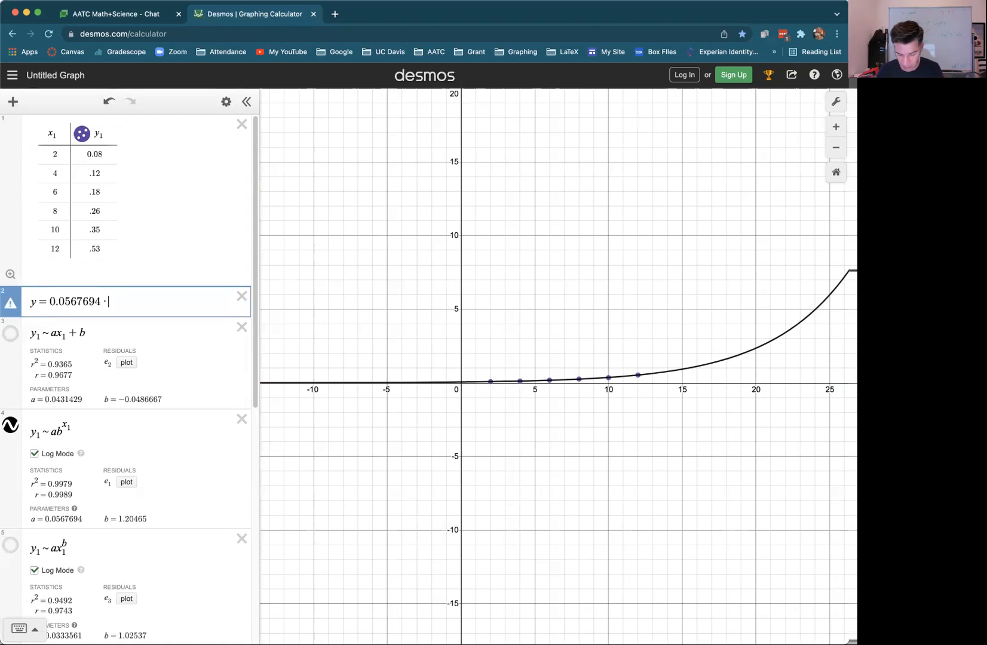
text(1.20465)
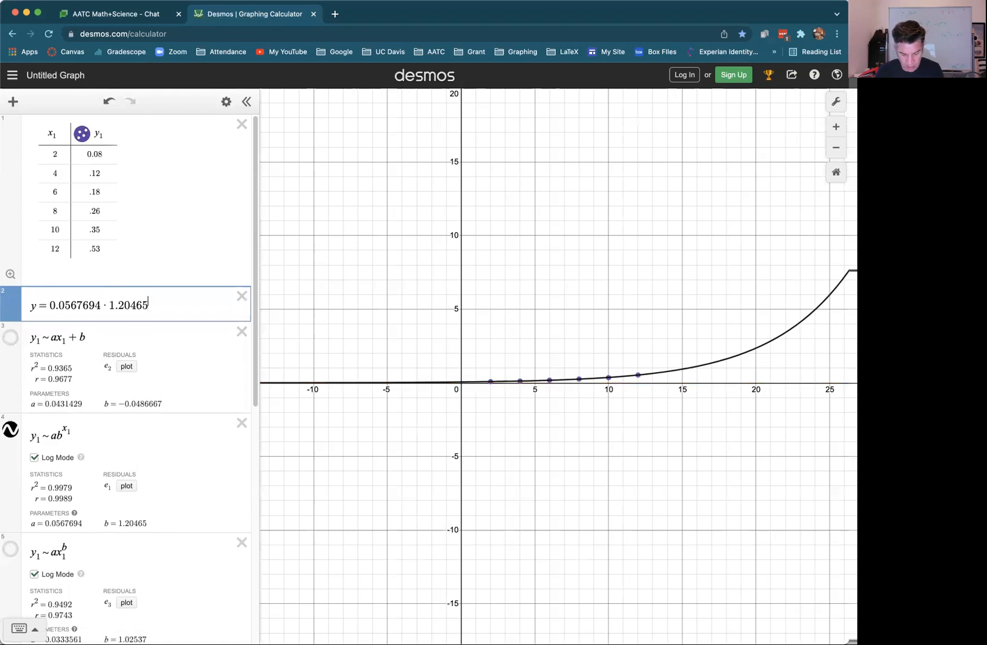
text(x)
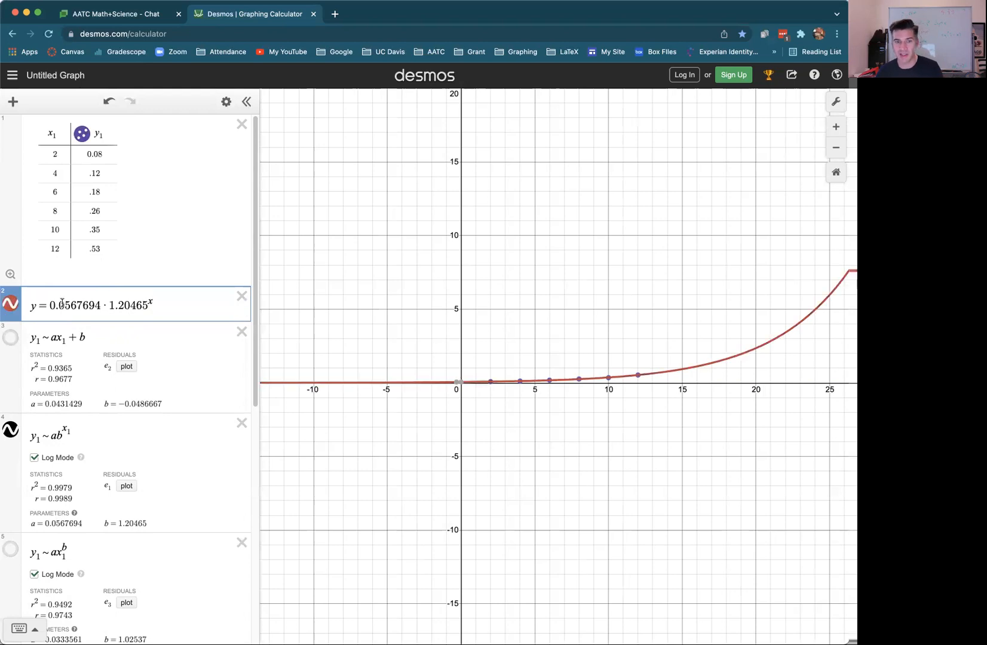
click(49, 306)
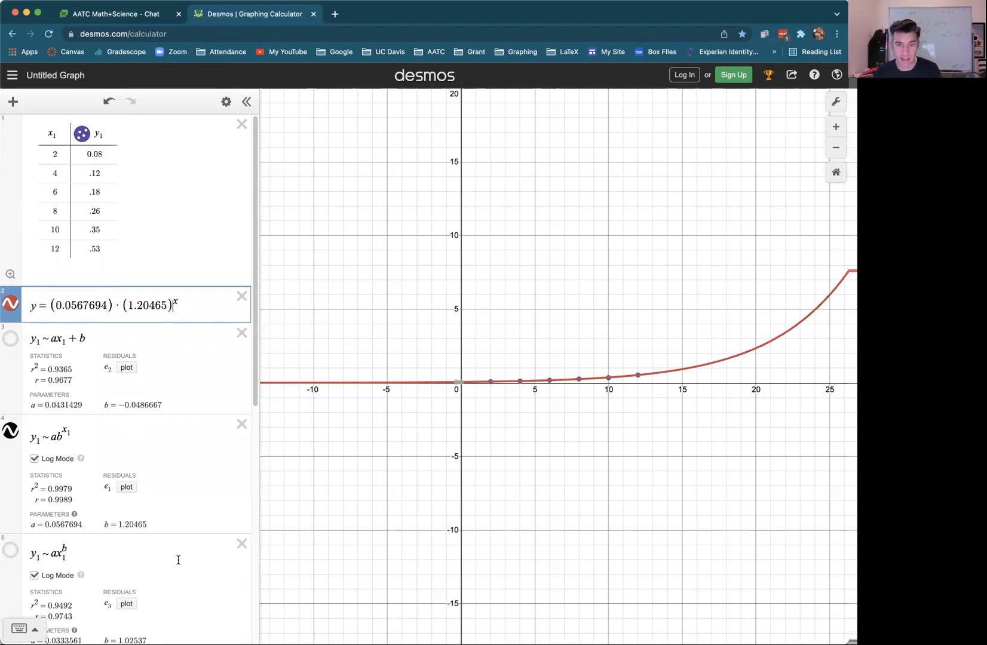
mouse_move(190, 516)
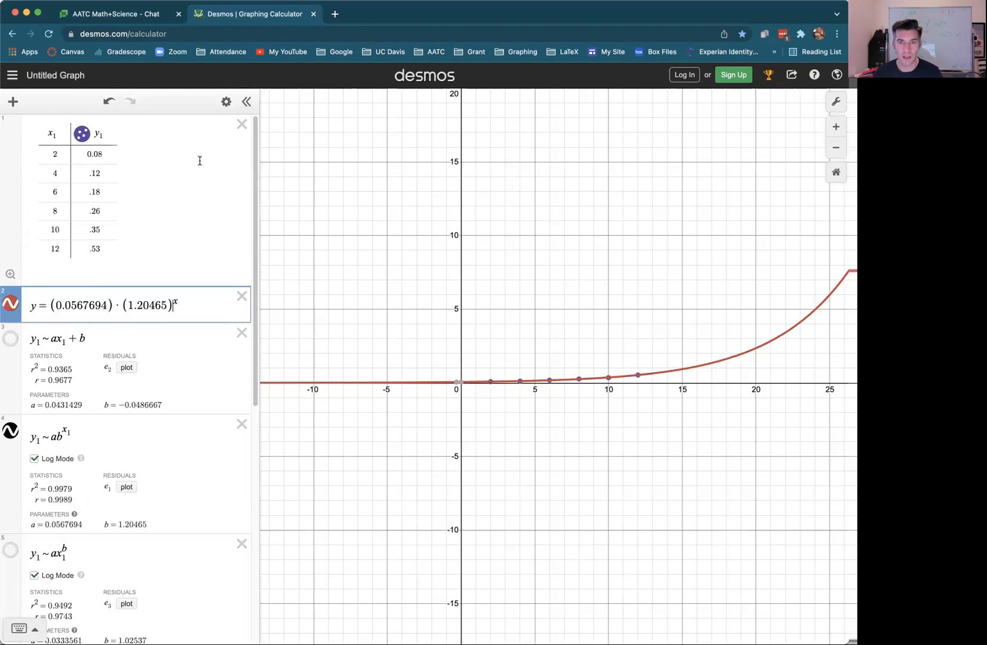
Step: Remove the first dataset and its equation so the regressions use the second table
click(81, 134)
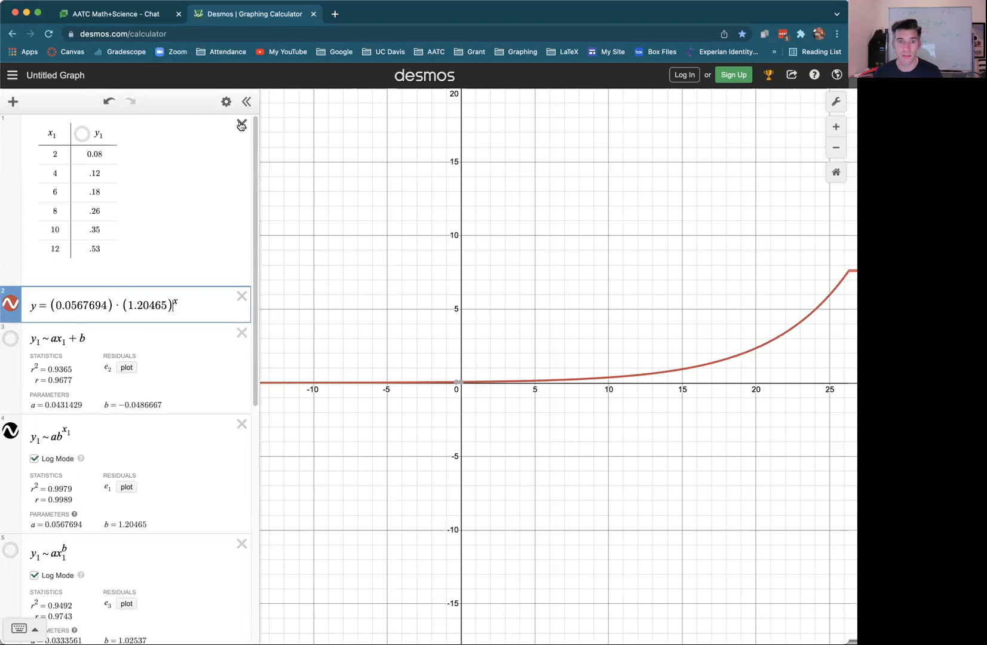
mouse_move(243, 297)
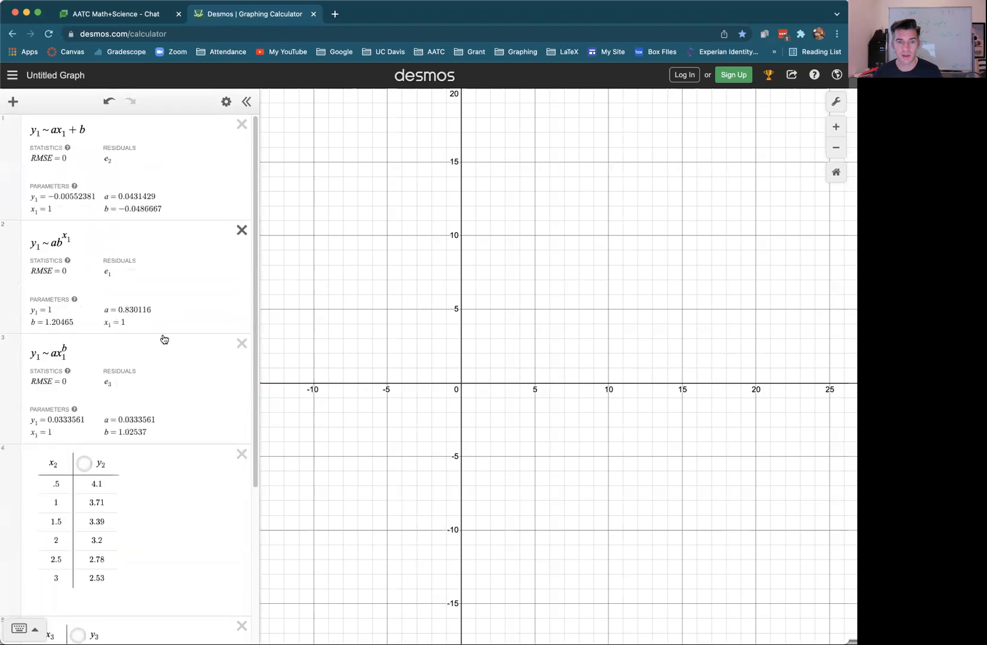
scroll(down, 3)
text(1)
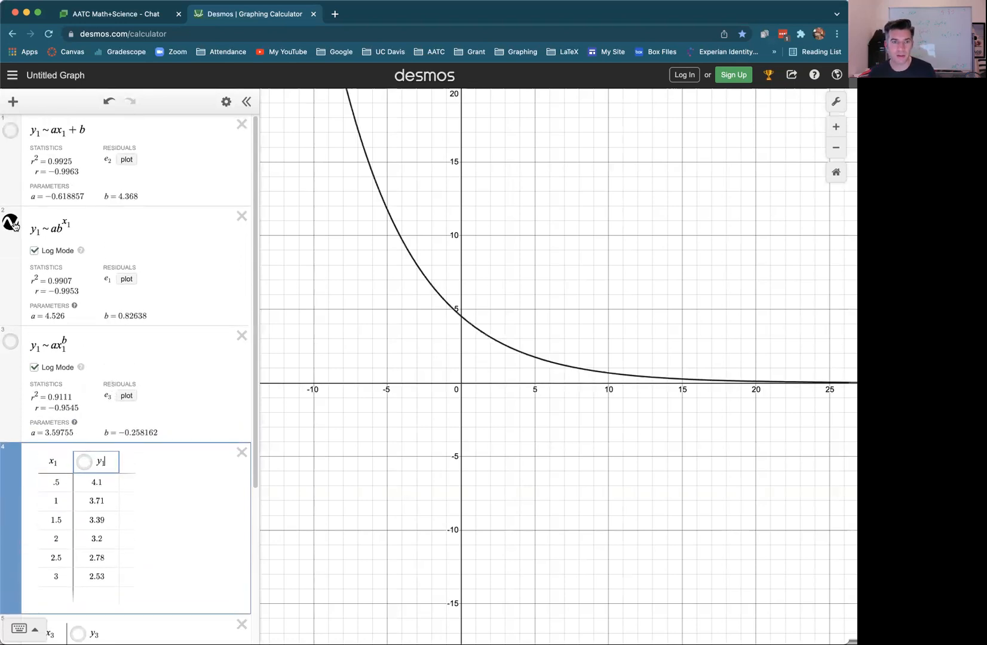
Step: Show the second dataset's six points alone and zoom in around them
scroll(down, 3)
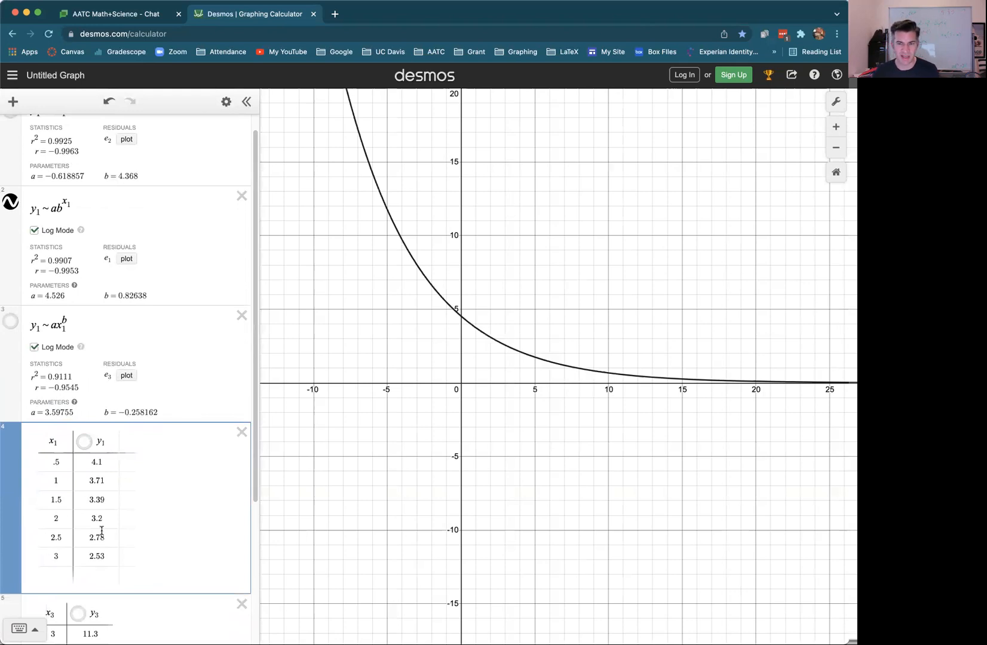
mouse_move(535, 431)
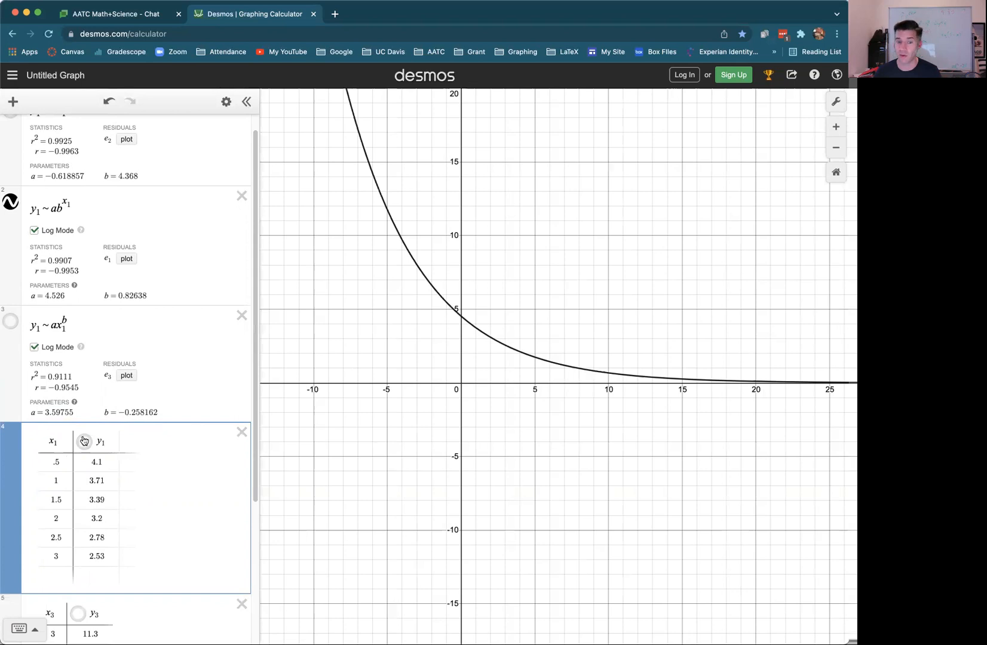
click(84, 441)
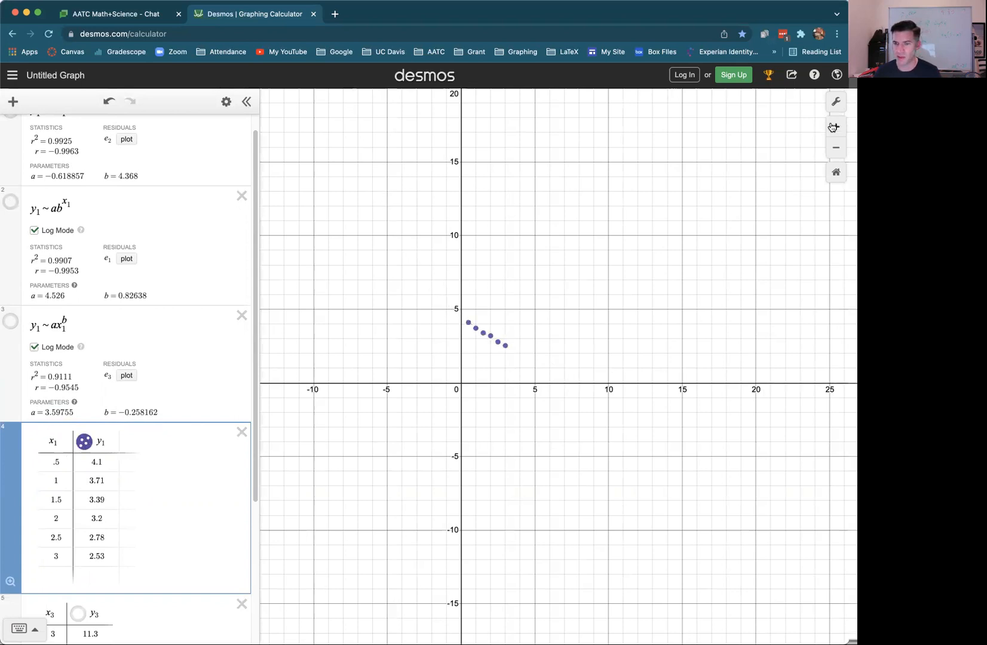
click(835, 126)
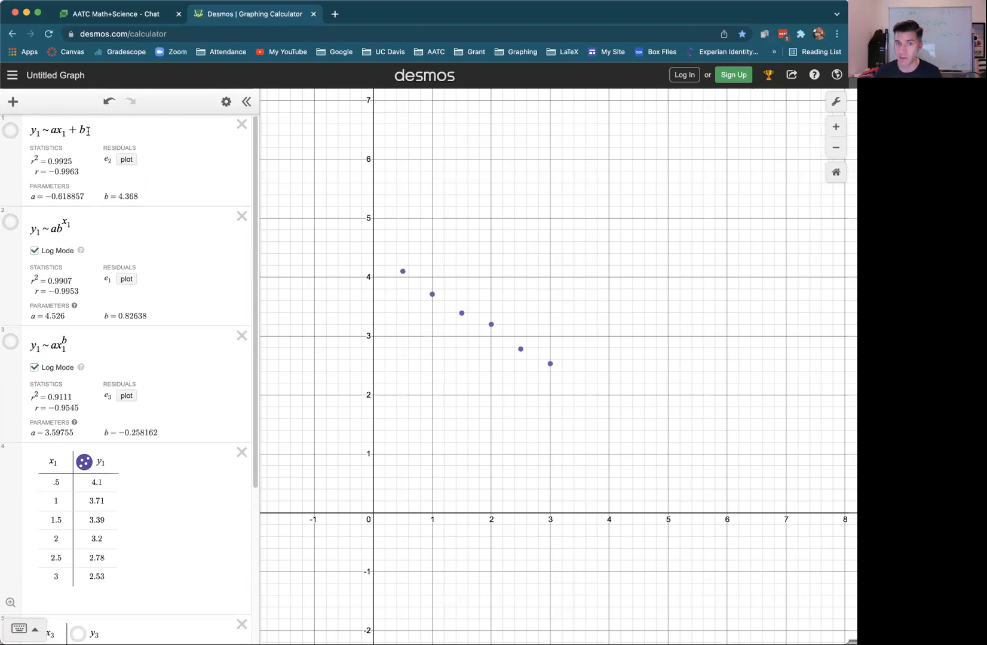
Step: Compare linear, exponential and power fits on the second dataset, leaving the linear line (r²=0.9925) shown
click(11, 130)
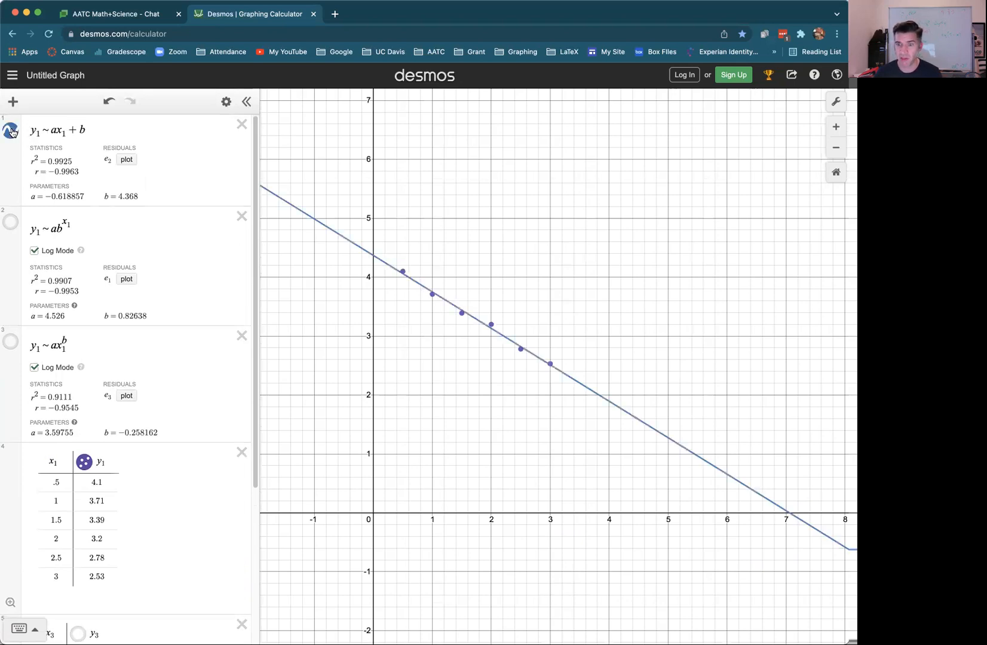
click(11, 130)
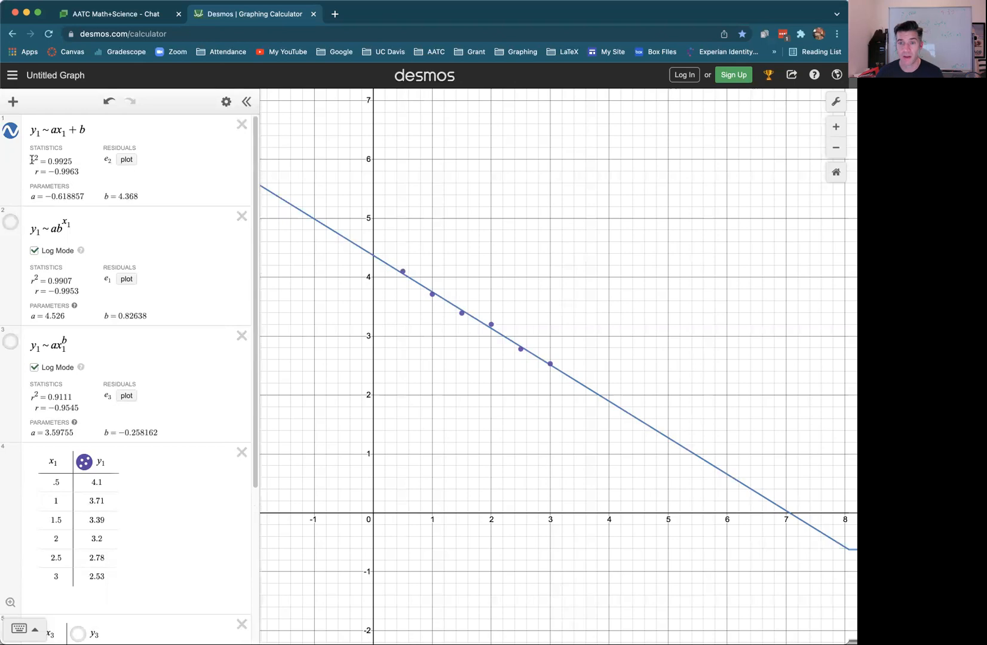
click(9, 131)
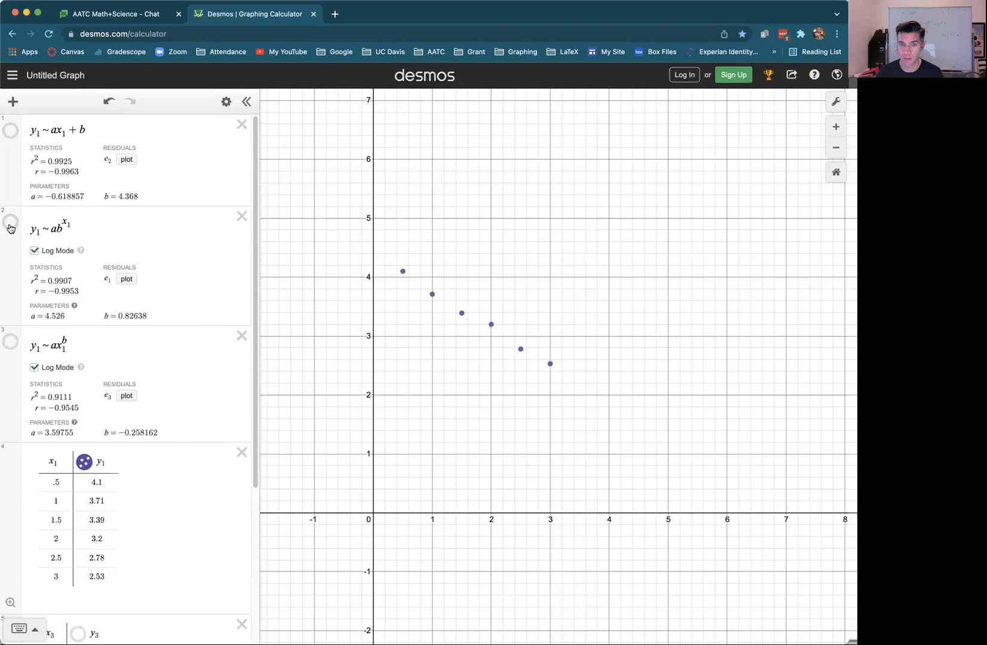
click(10, 221)
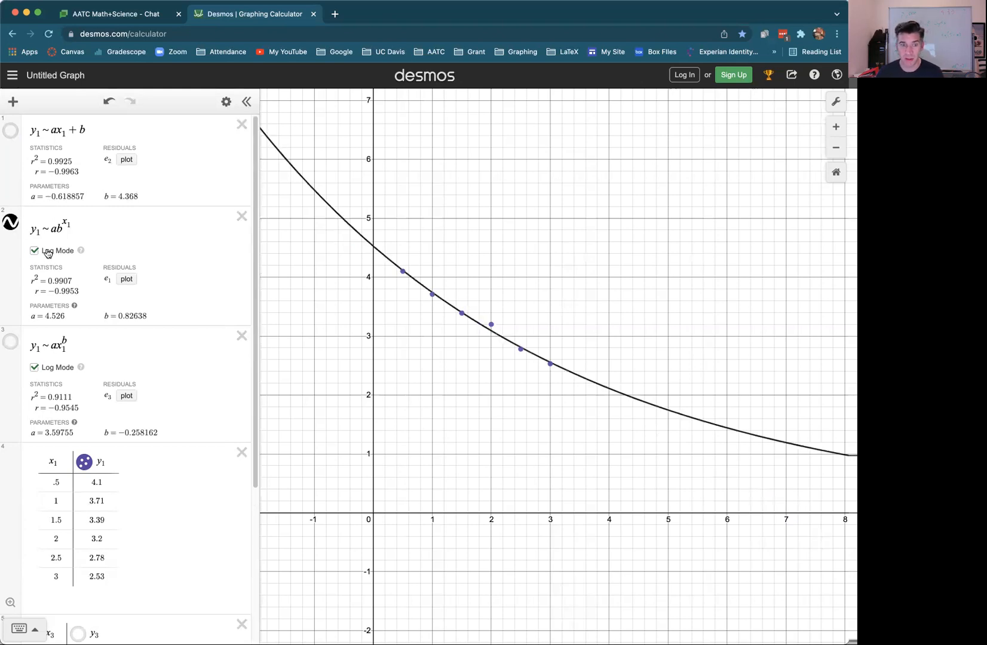
mouse_move(18, 232)
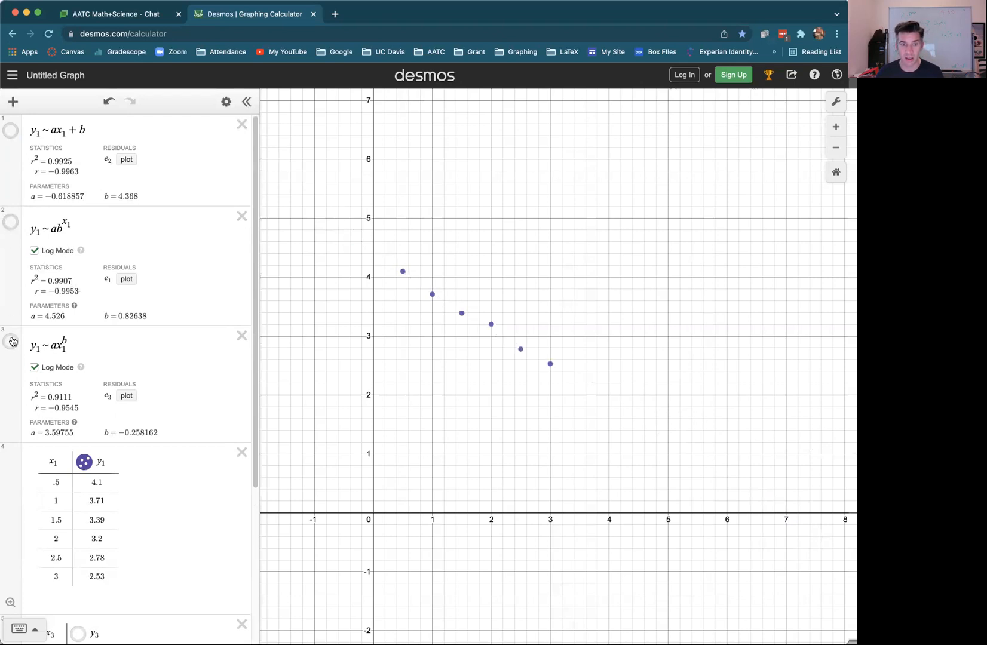
click(10, 342)
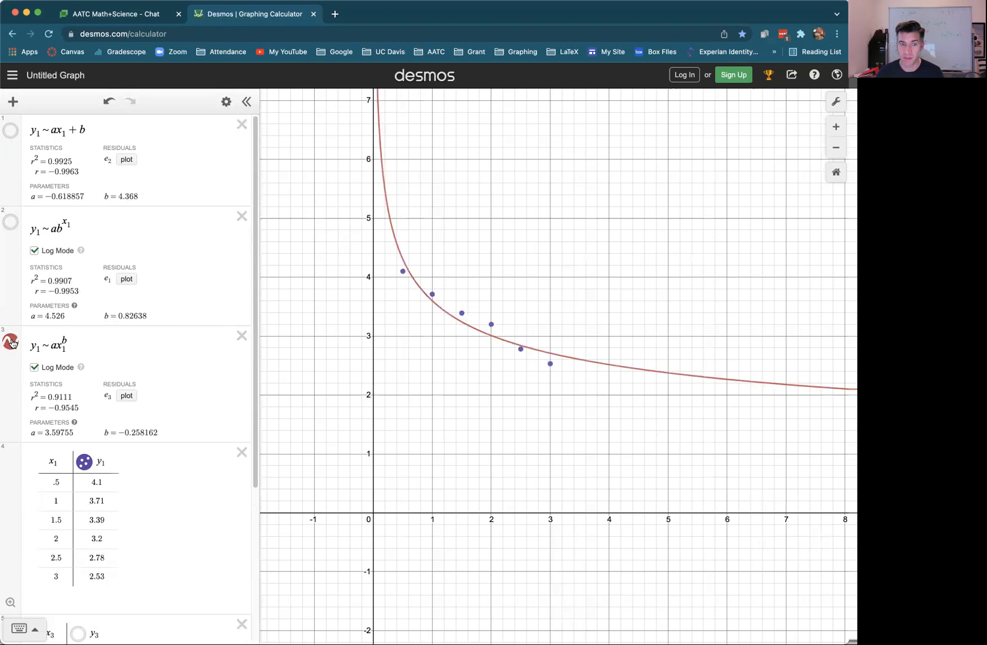
mouse_move(691, 414)
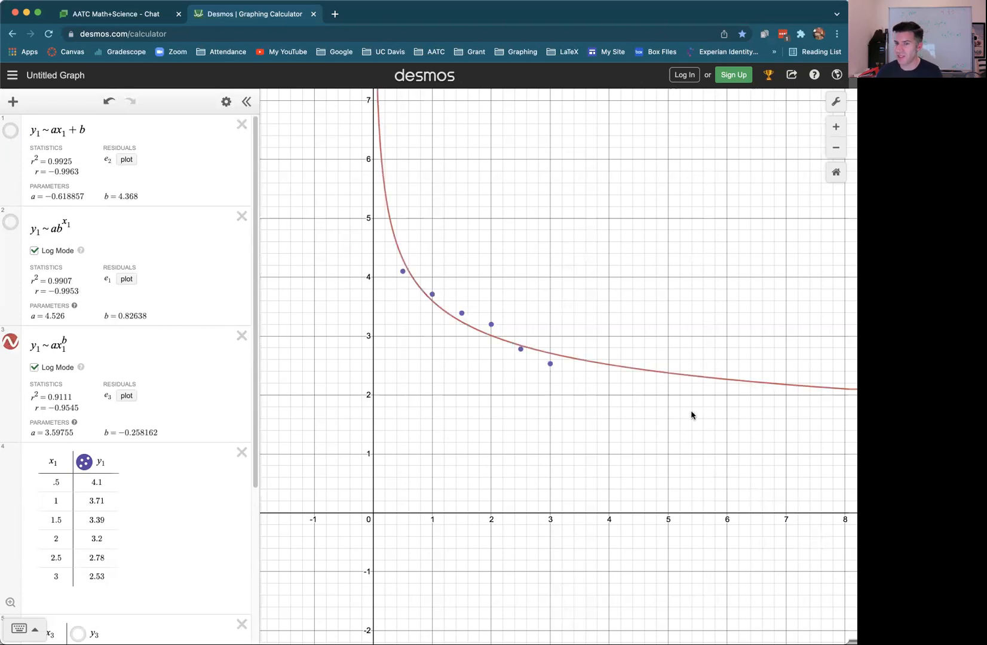
mouse_move(38, 421)
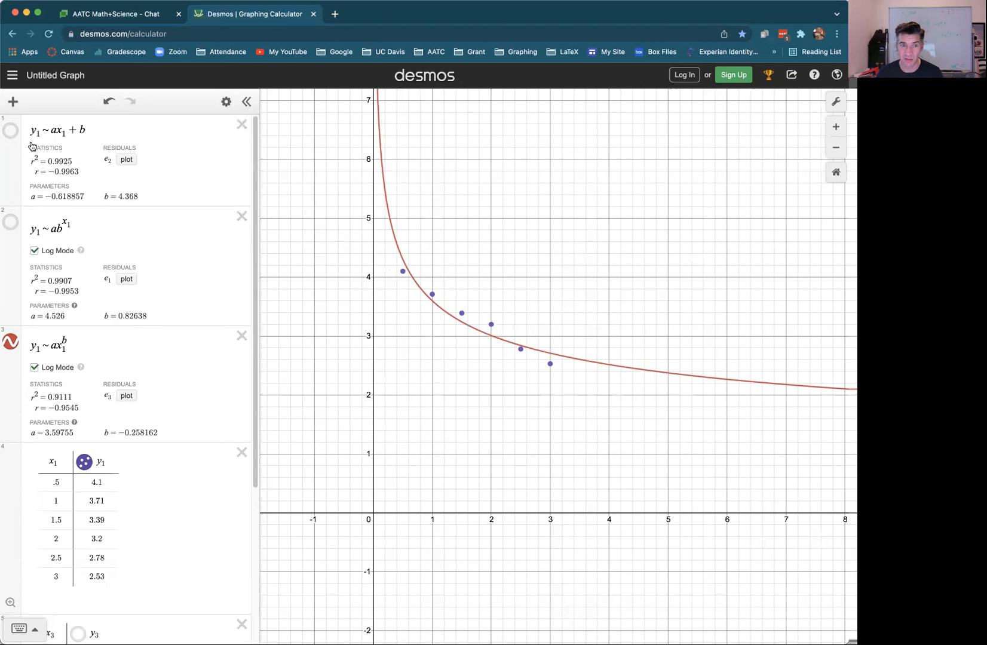
click(10, 130)
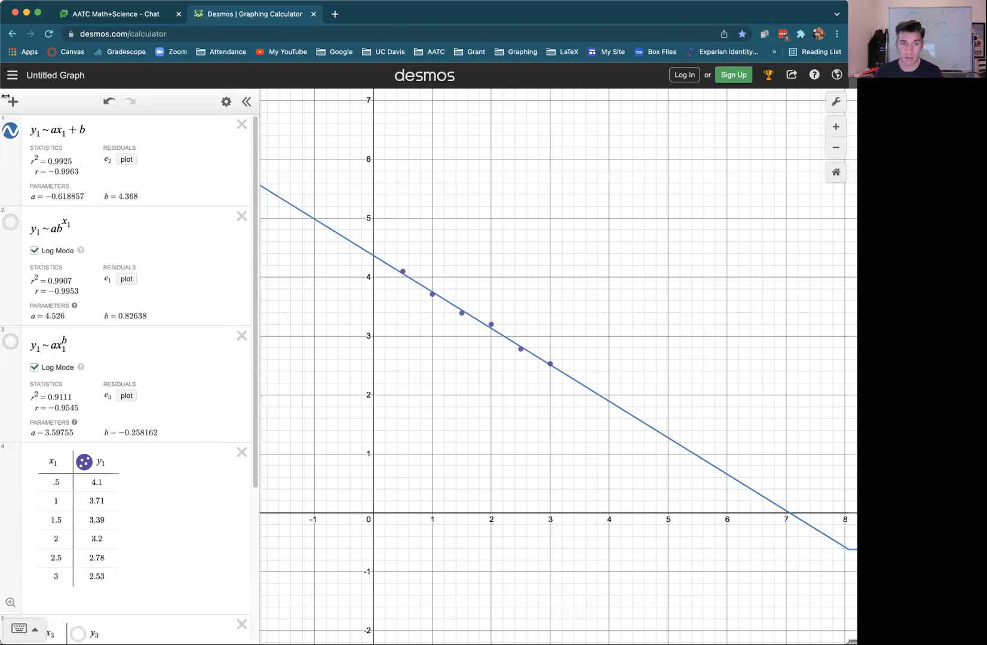
Step: Graph the explicit best-fit line y=-0.618857x+4.368 as a new expression
click(12, 100)
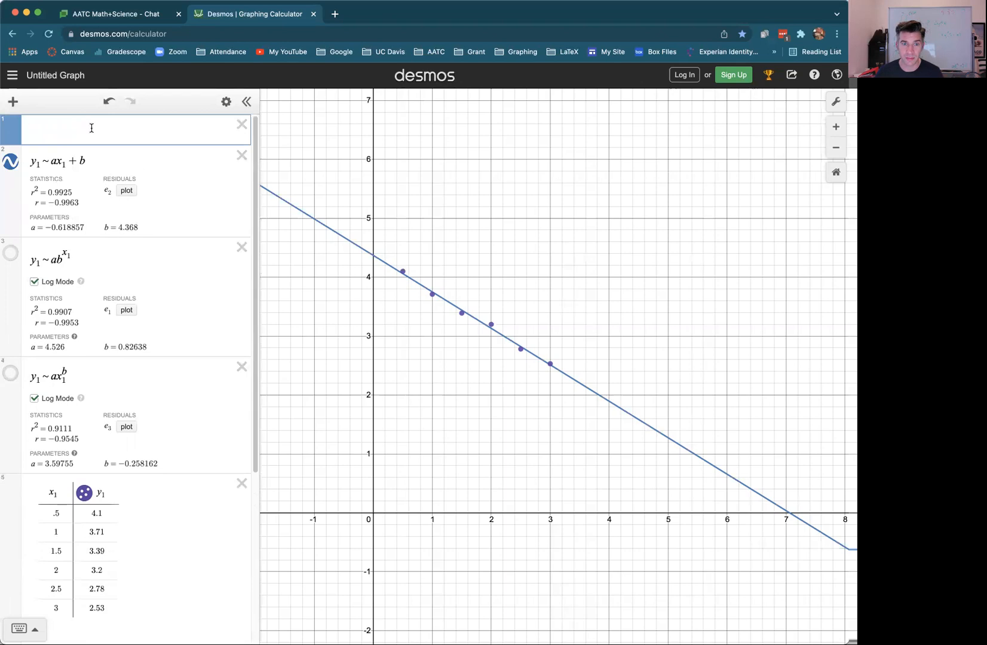
text(y=)
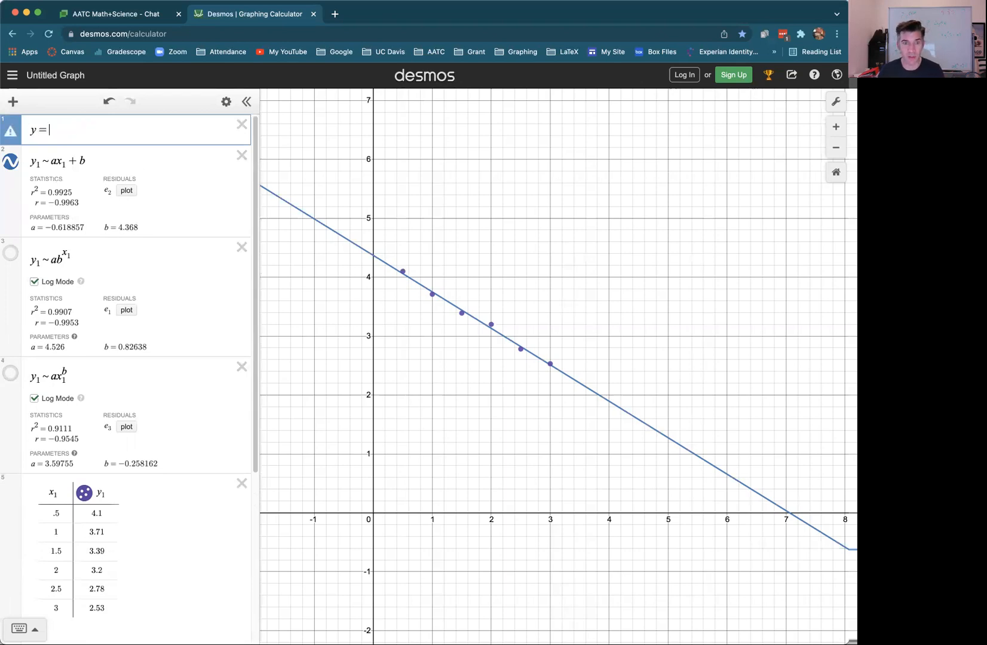
text(-)
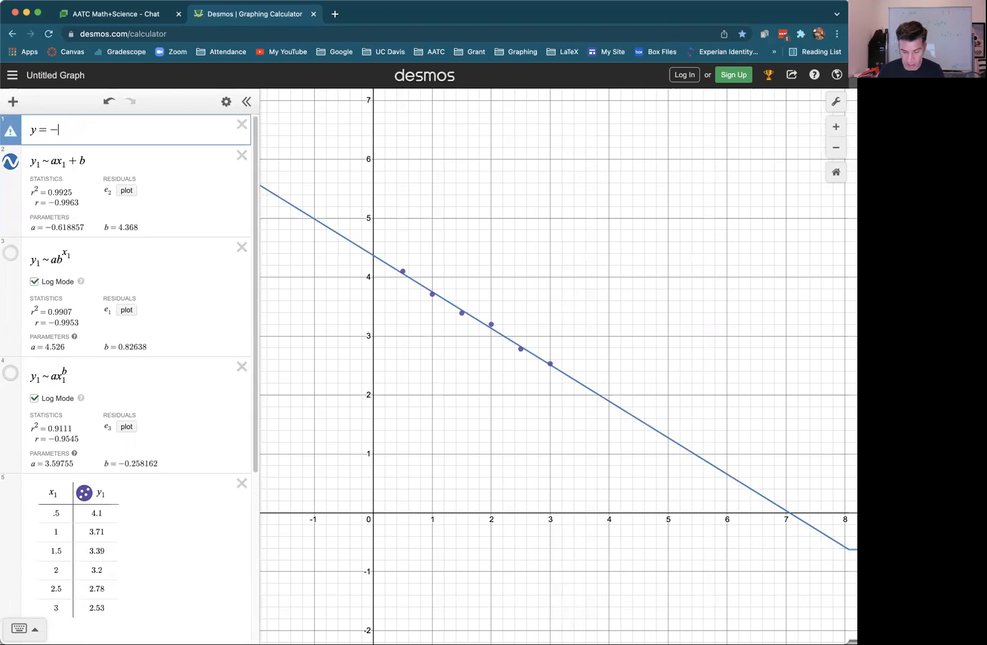
text(0.)
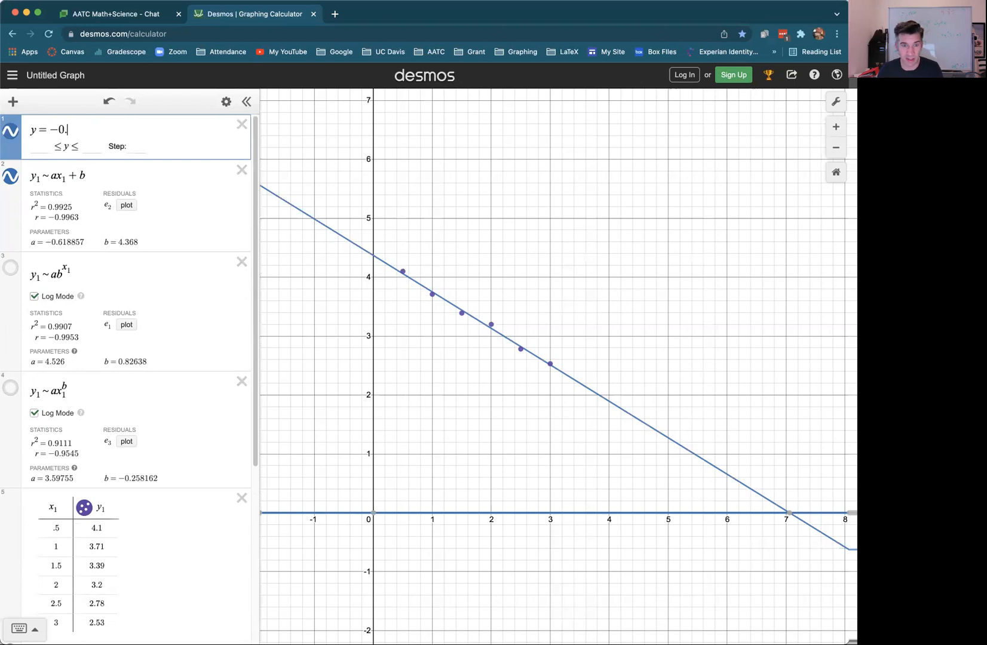
text(618)
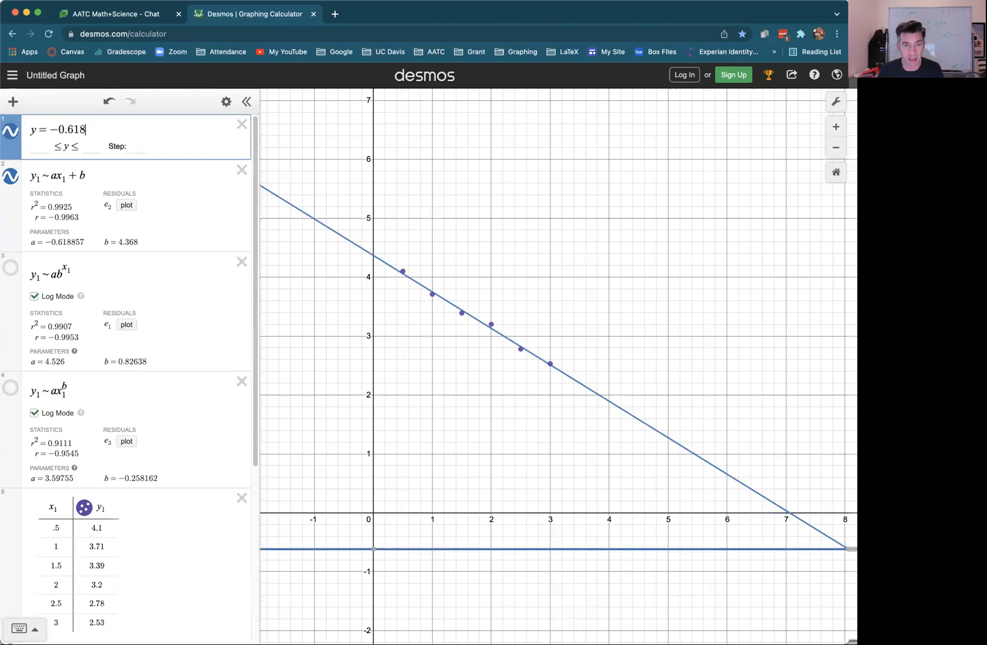
text(857x+)
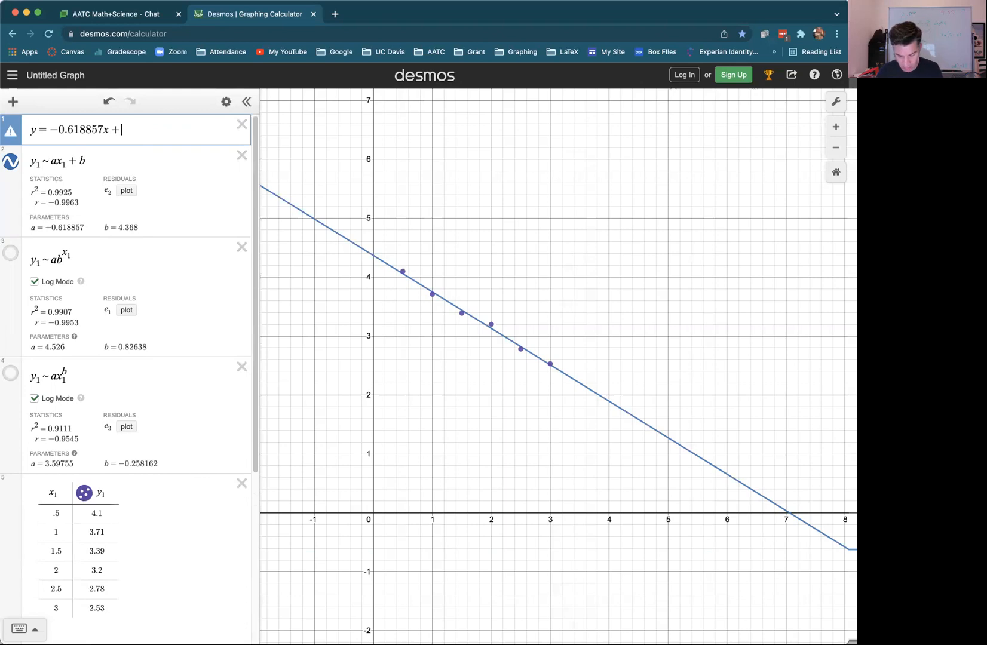
text(4.368)
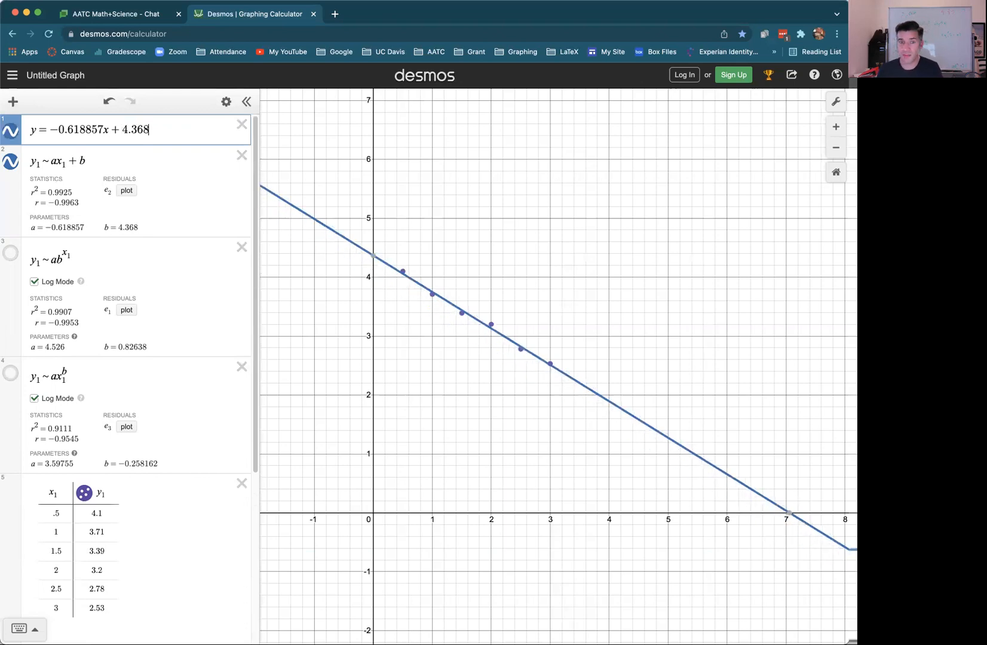
scroll(down, 3)
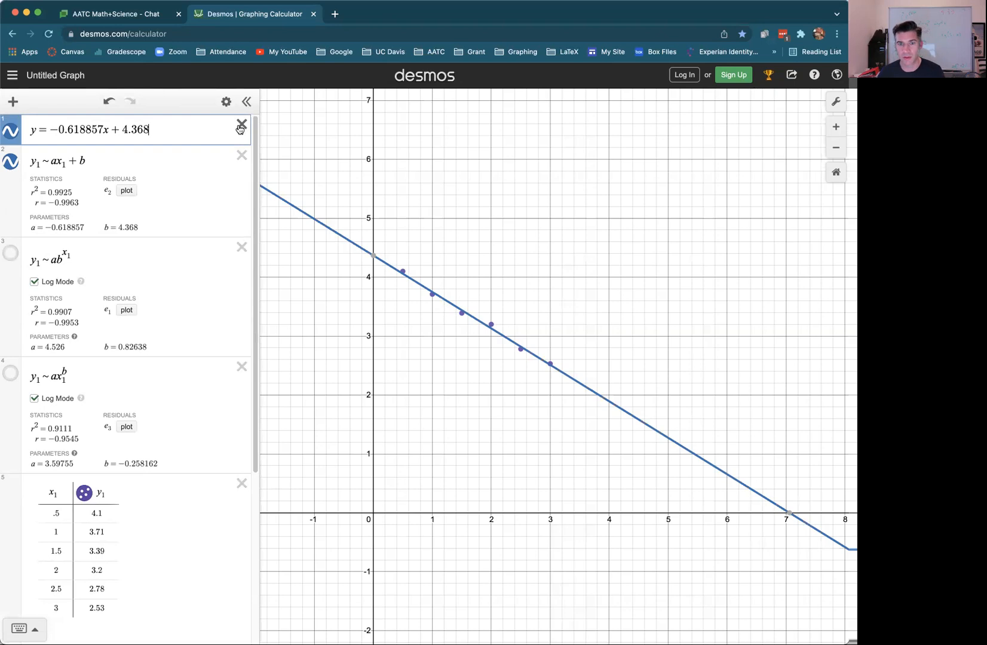
Step: Delete the typed line expression and move on to the x 3–8 dataset with fits hidden
click(242, 123)
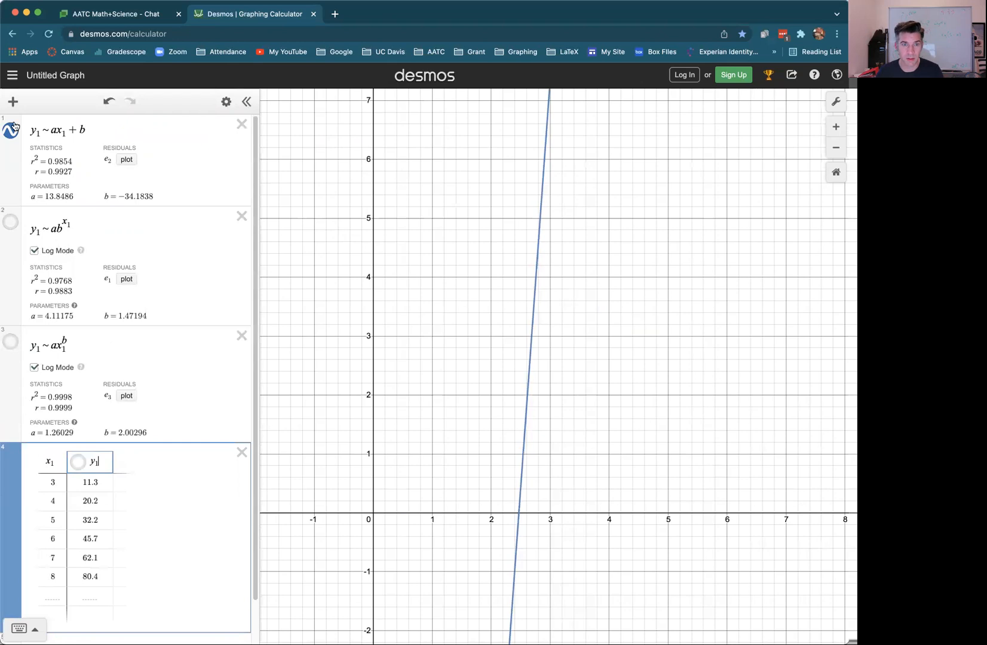
scroll(down, 3)
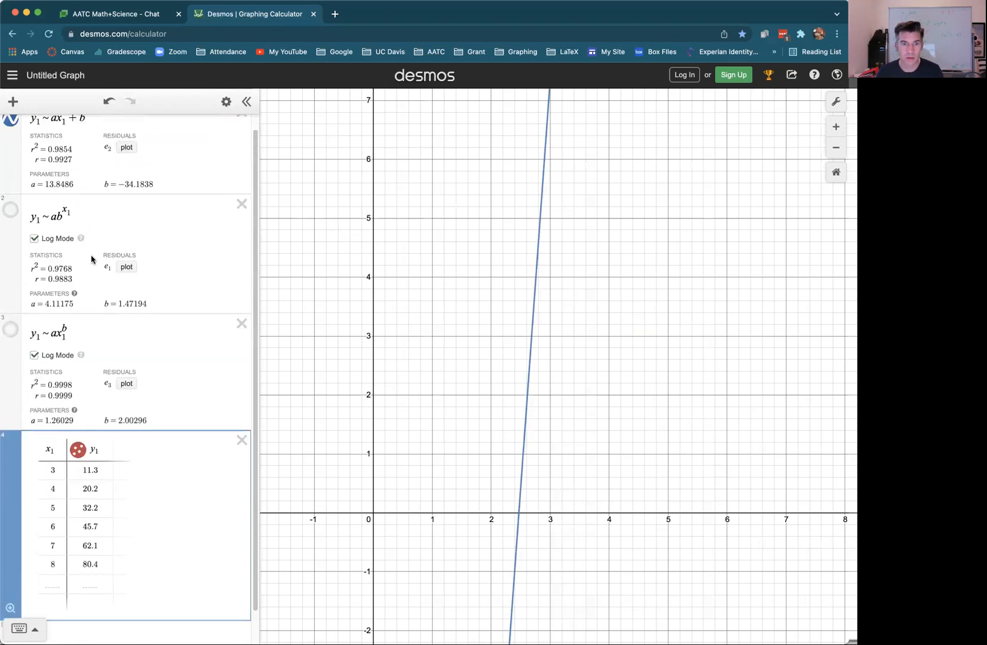
scroll(up, 3)
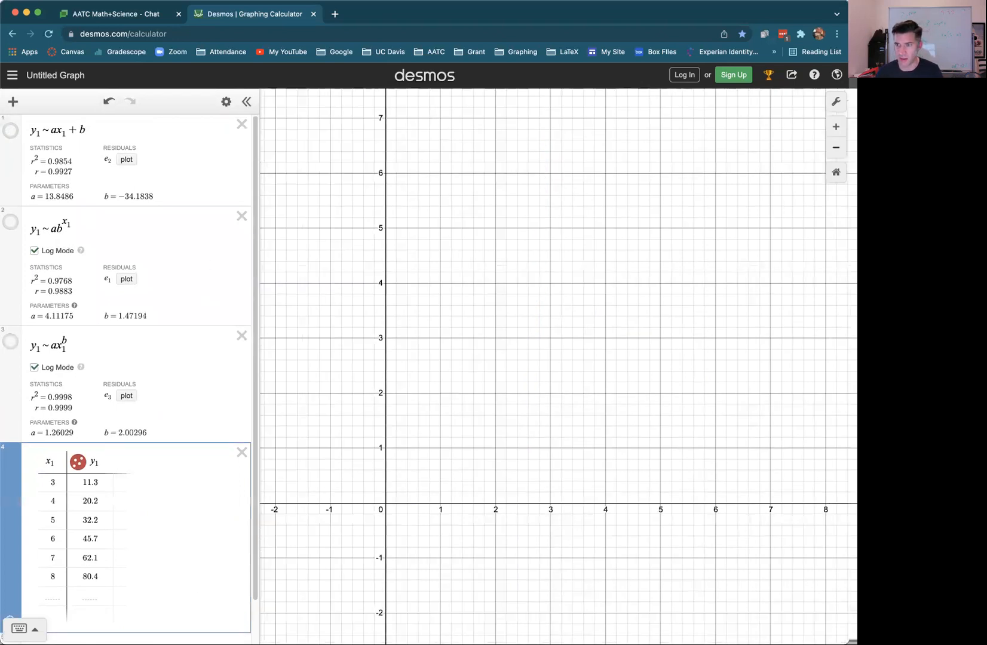
Step: Zoom the graph out until all six points, reaching y ≈ 80, are visible
click(836, 147)
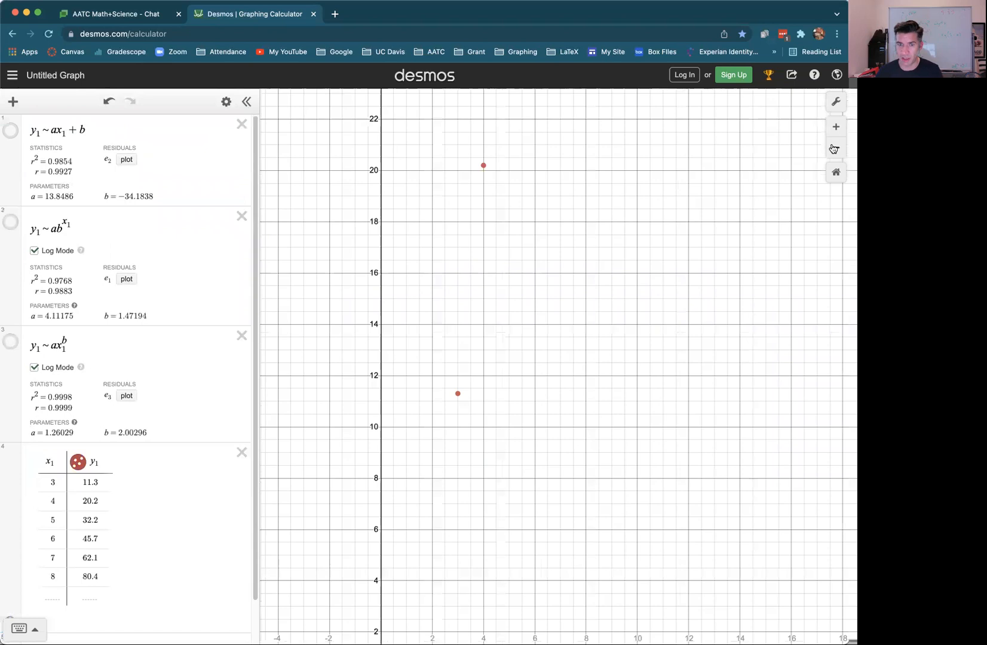
click(836, 147)
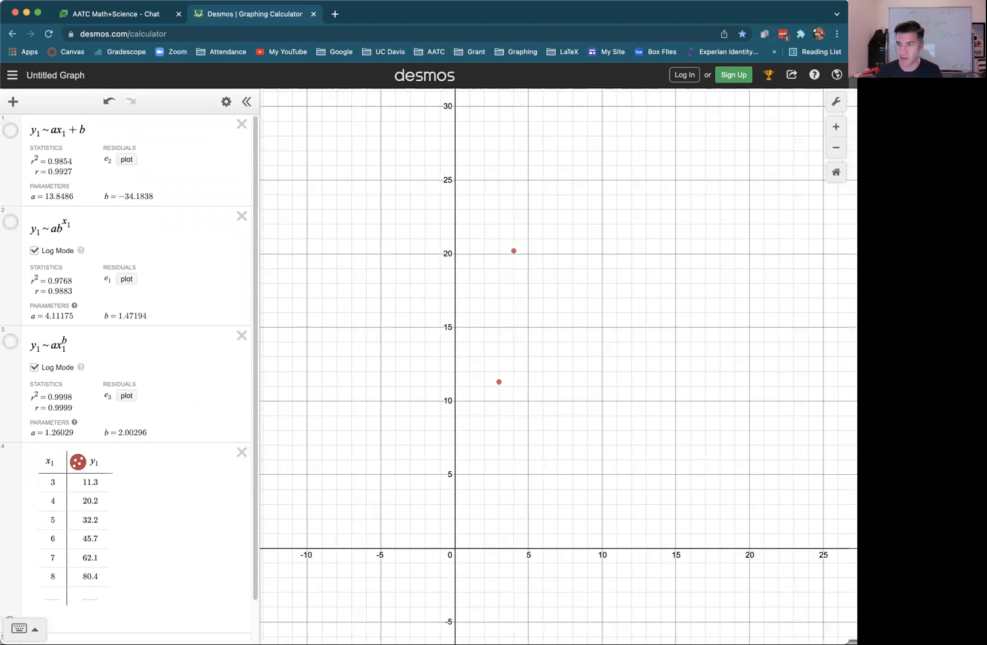
click(836, 147)
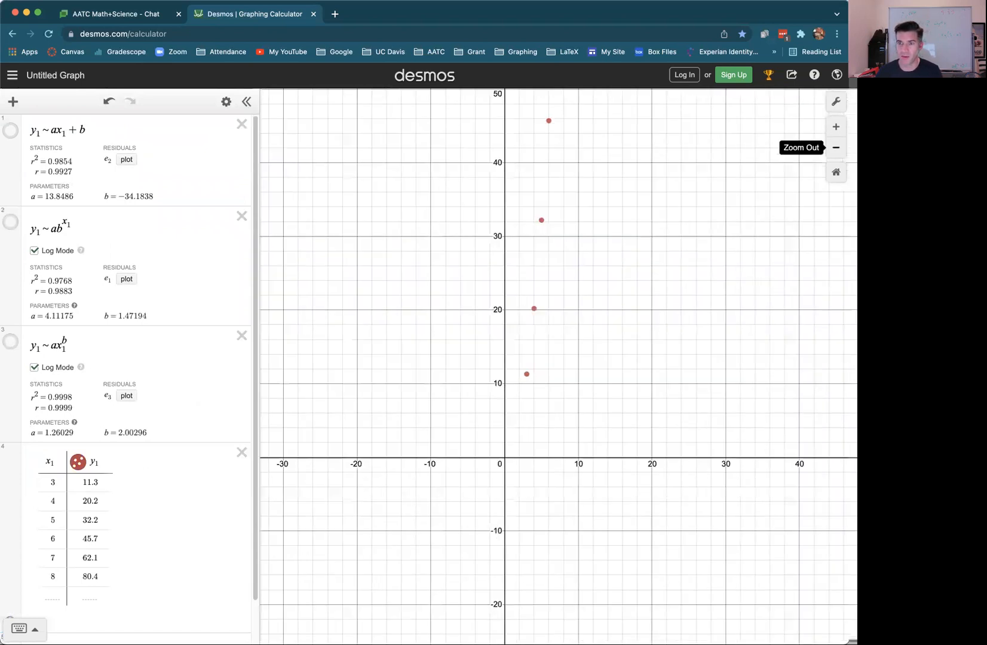
click(836, 146)
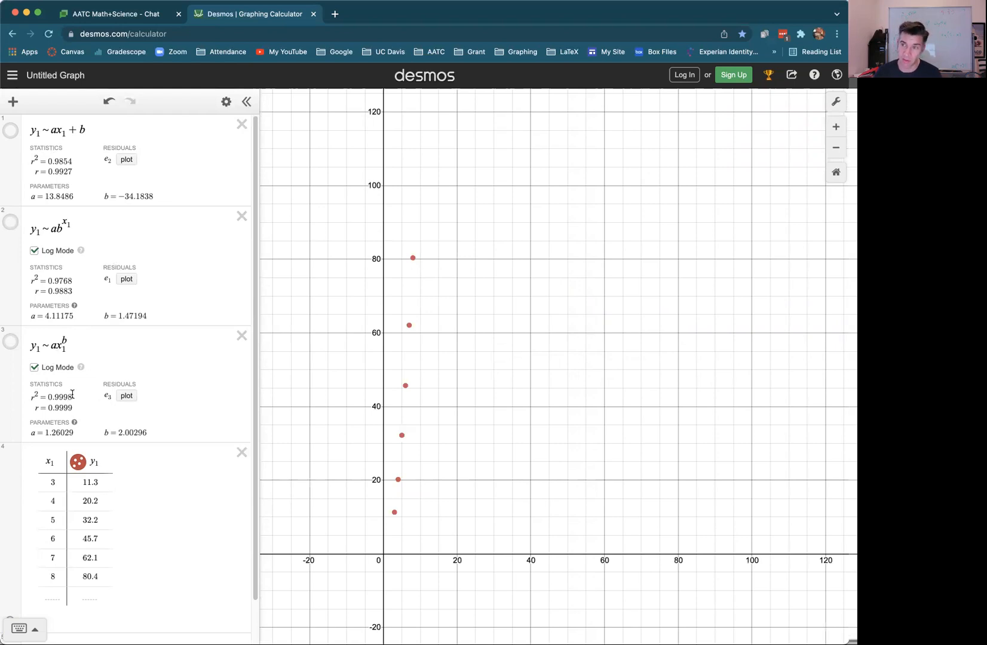
mouse_move(7, 125)
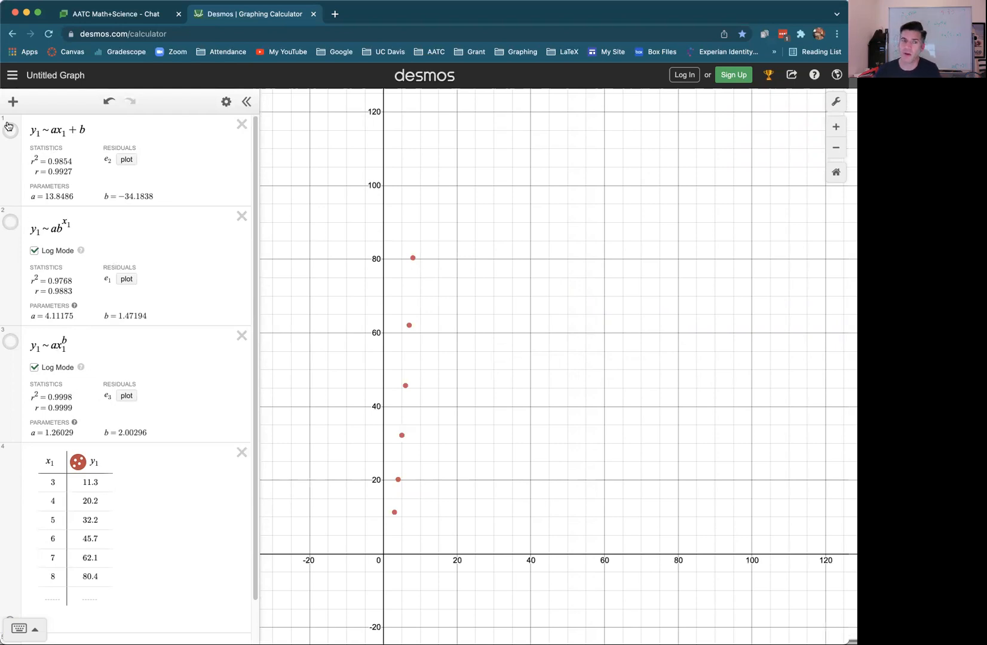
Step: Compare the linear and exponential fits, then leave only the power regression shown
click(10, 129)
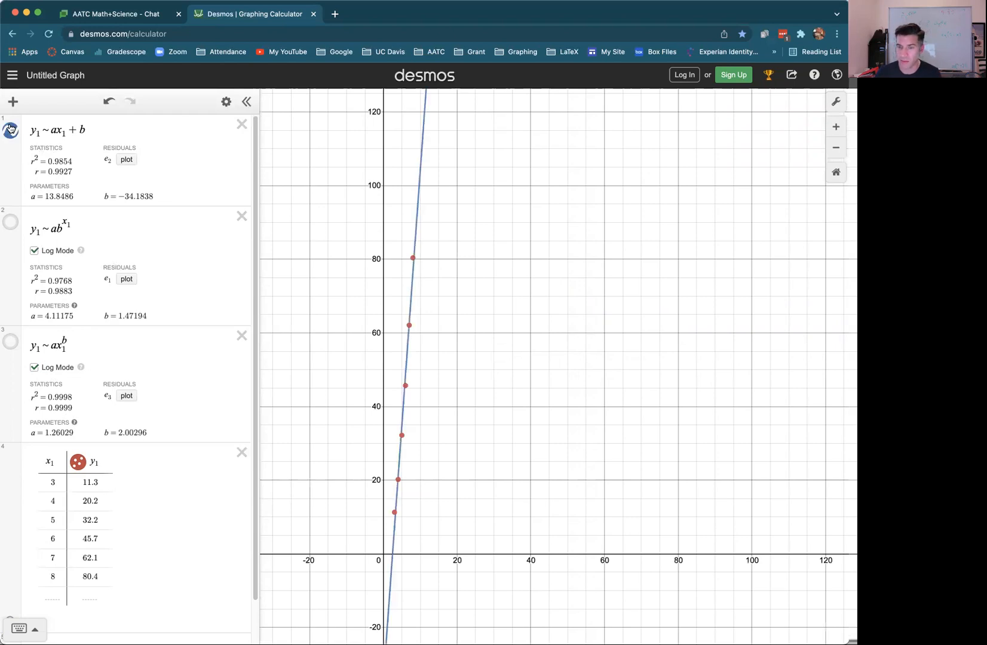
click(10, 223)
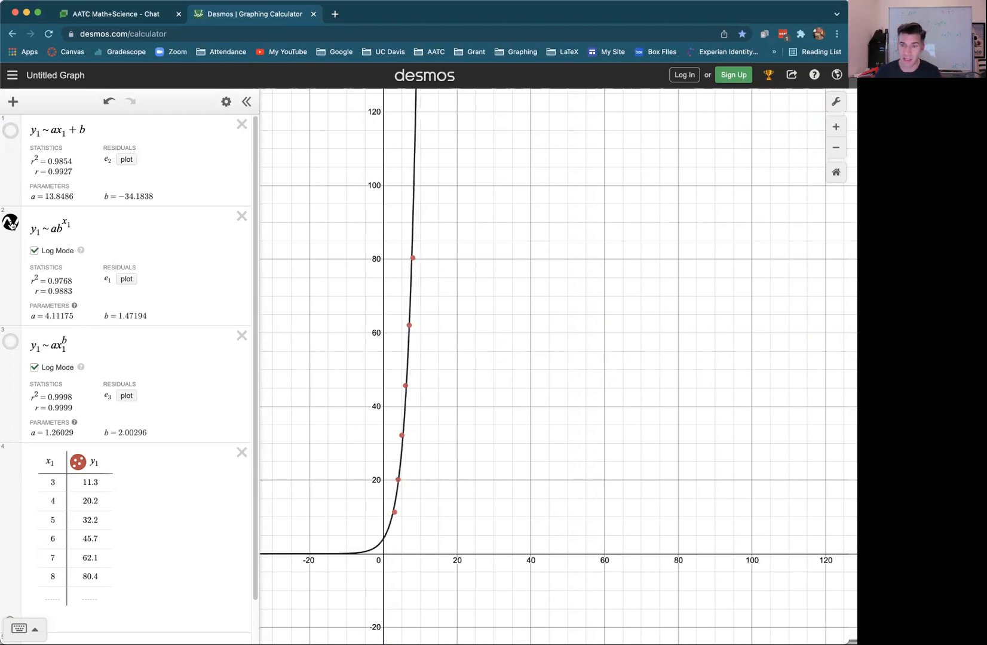
click(9, 221)
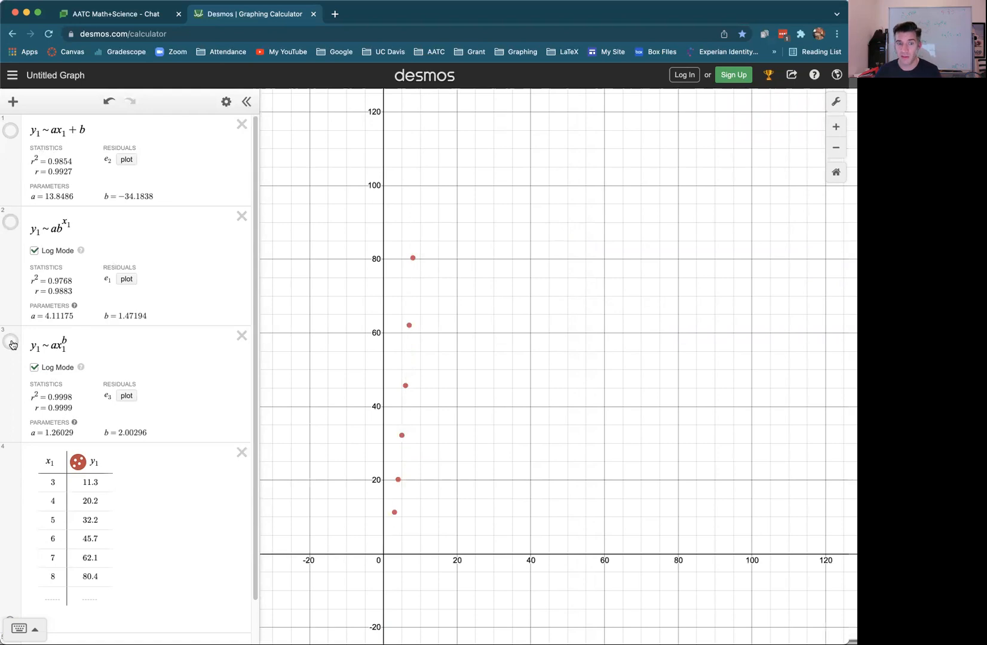
click(11, 344)
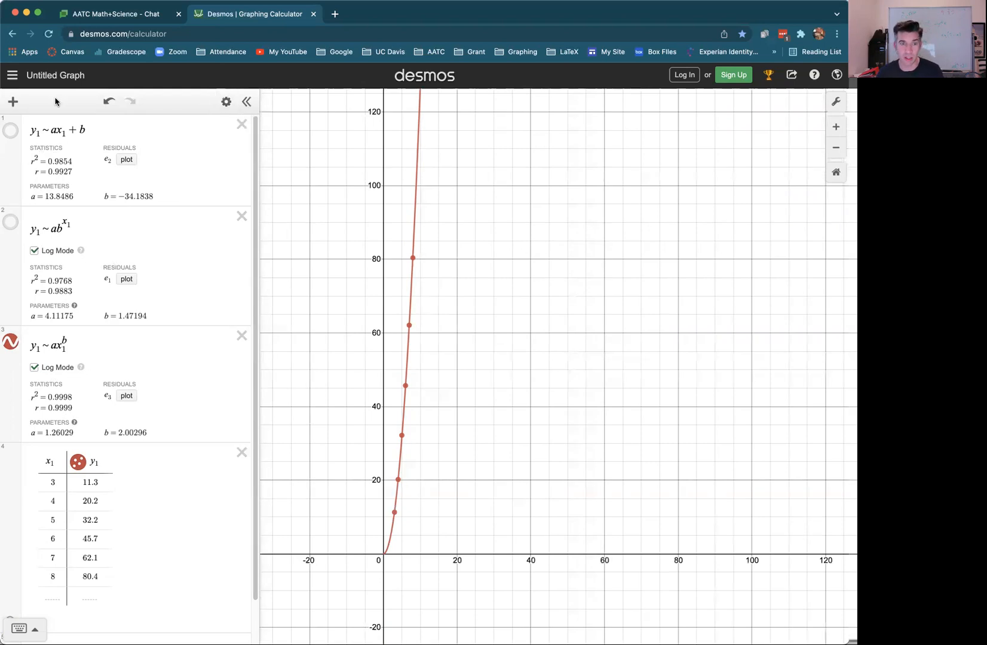
Step: Graph the explicit power fit y=1.26029x^2.00296 as a new expression
click(13, 102)
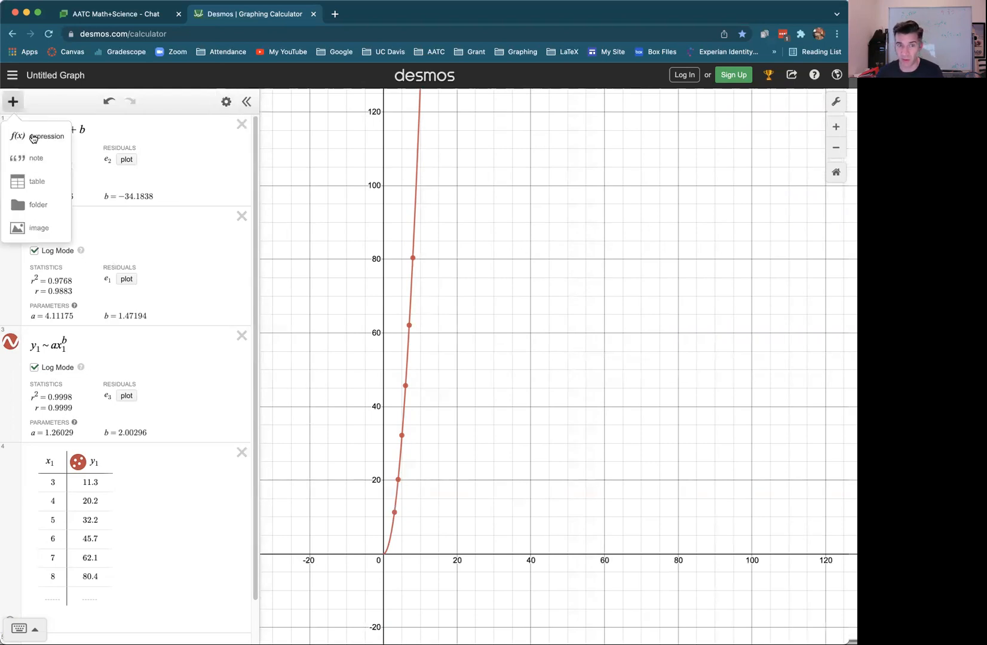
click(45, 136)
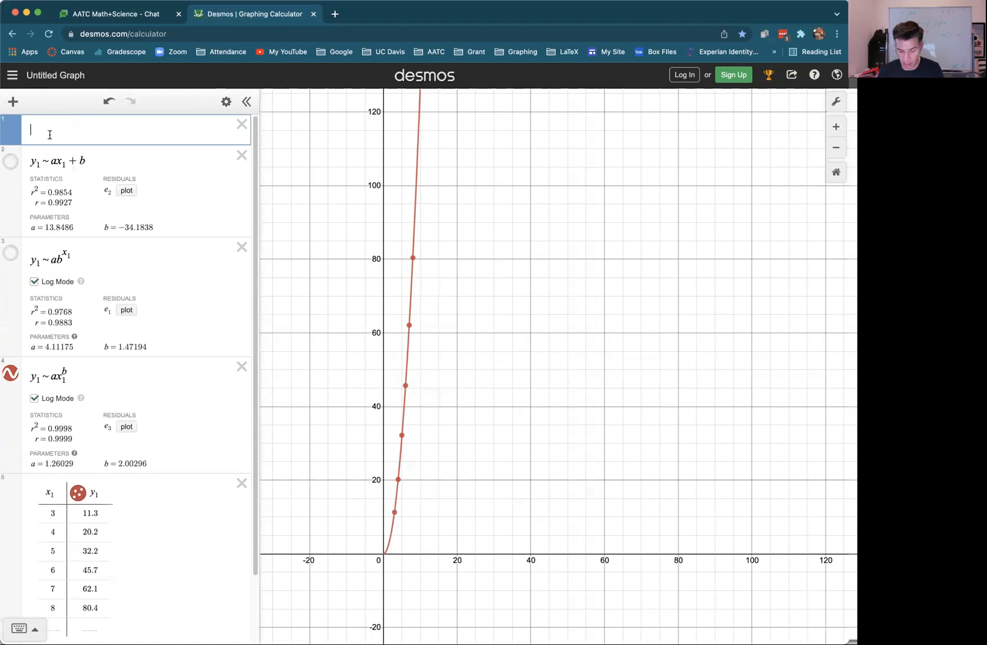
text(y=)
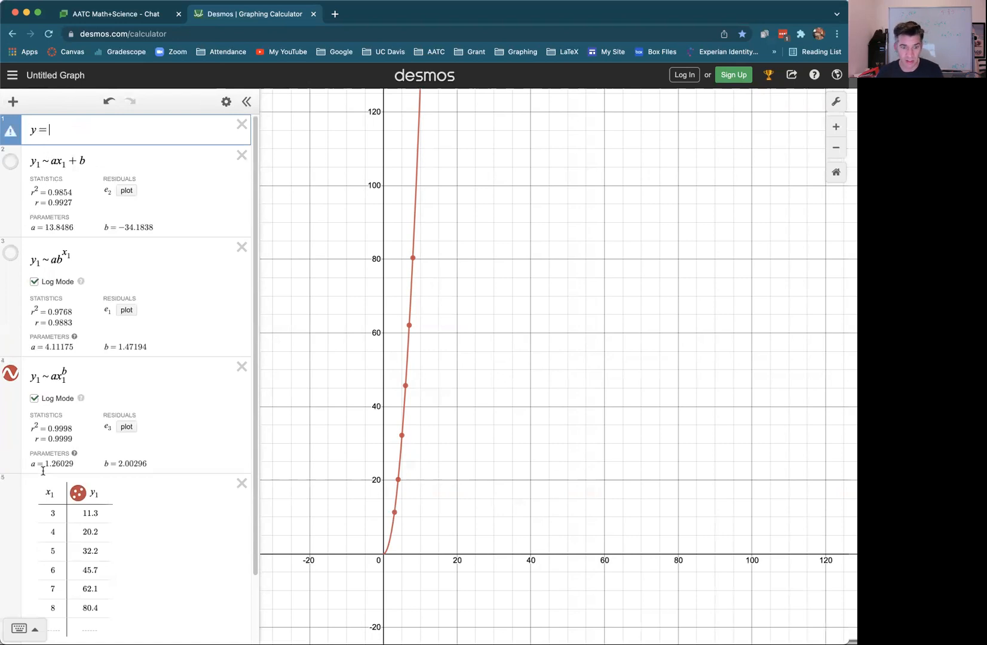
mouse_move(86, 335)
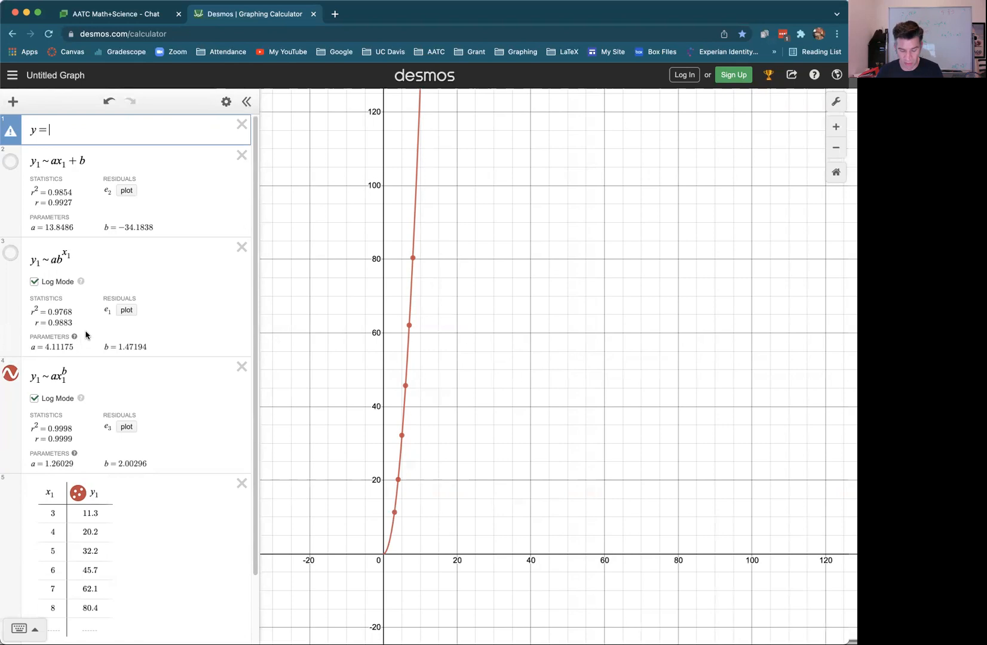
text(1.26029)
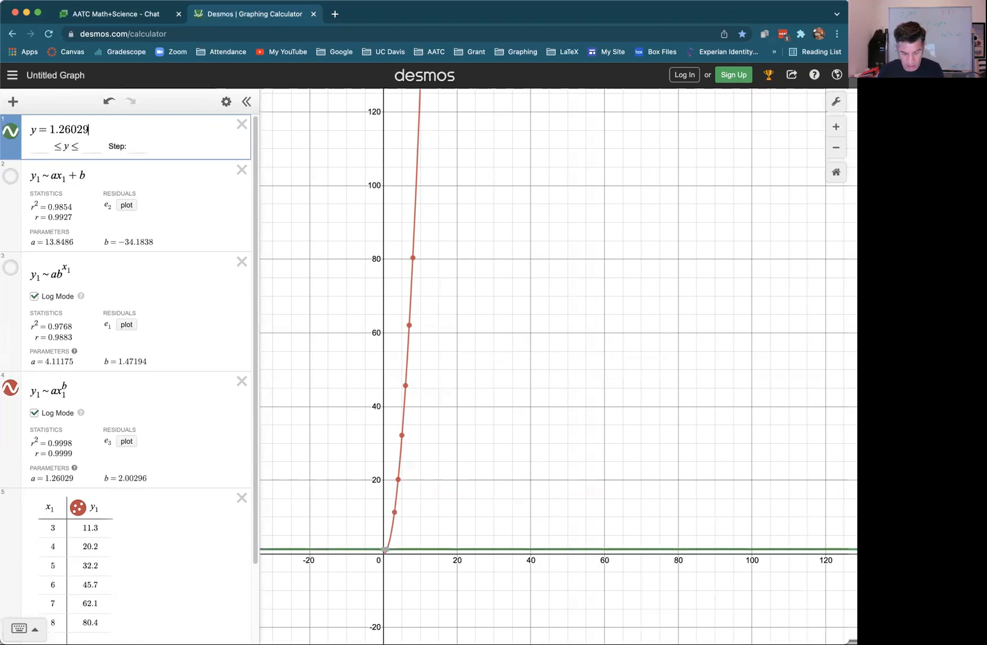
text(x)
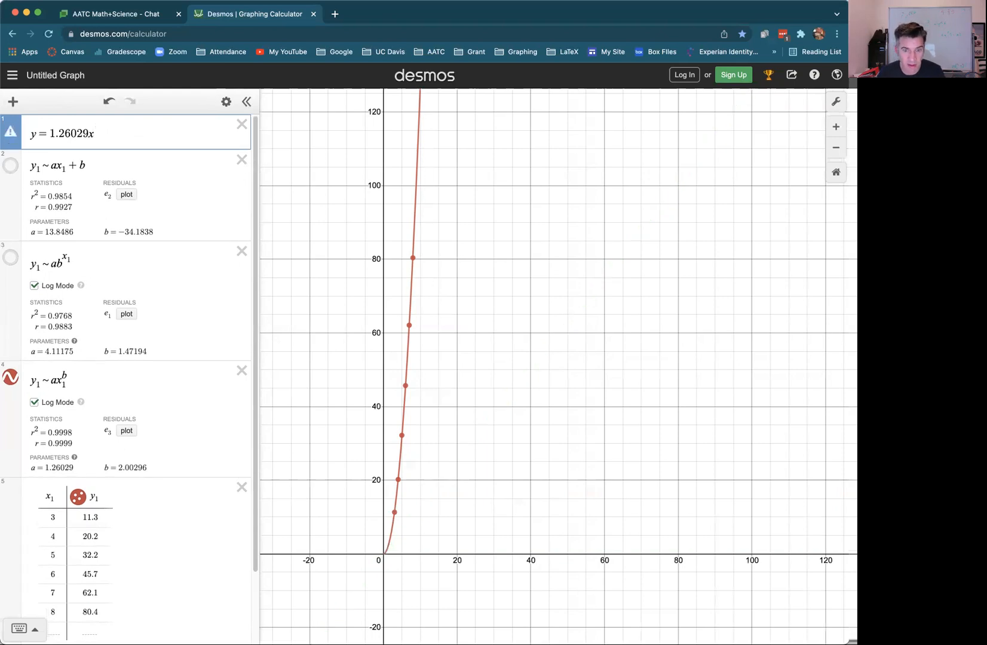
click(92, 132)
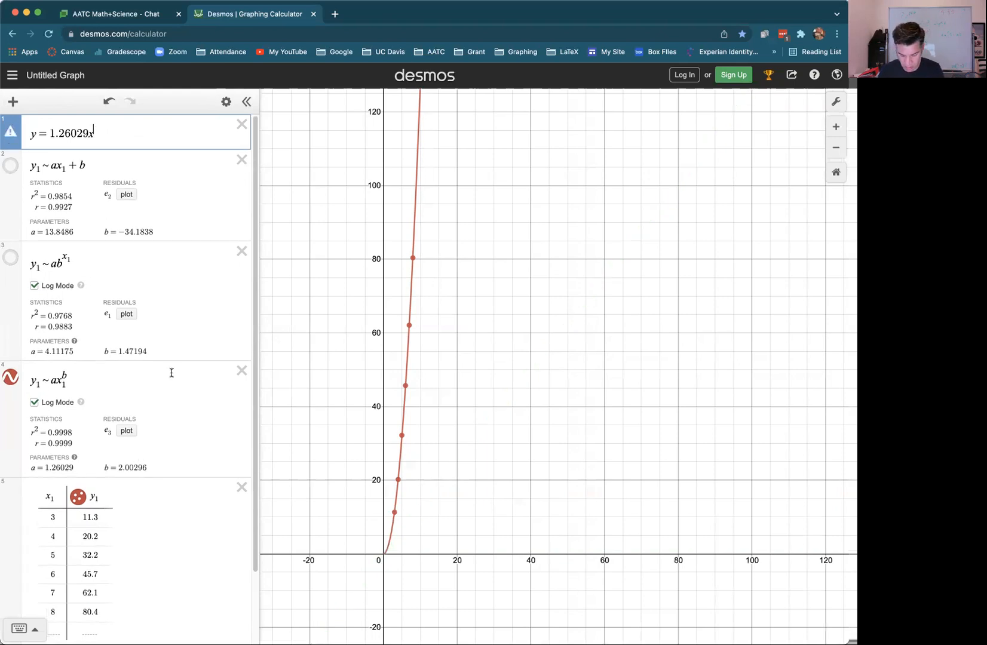
text(^2.0029)
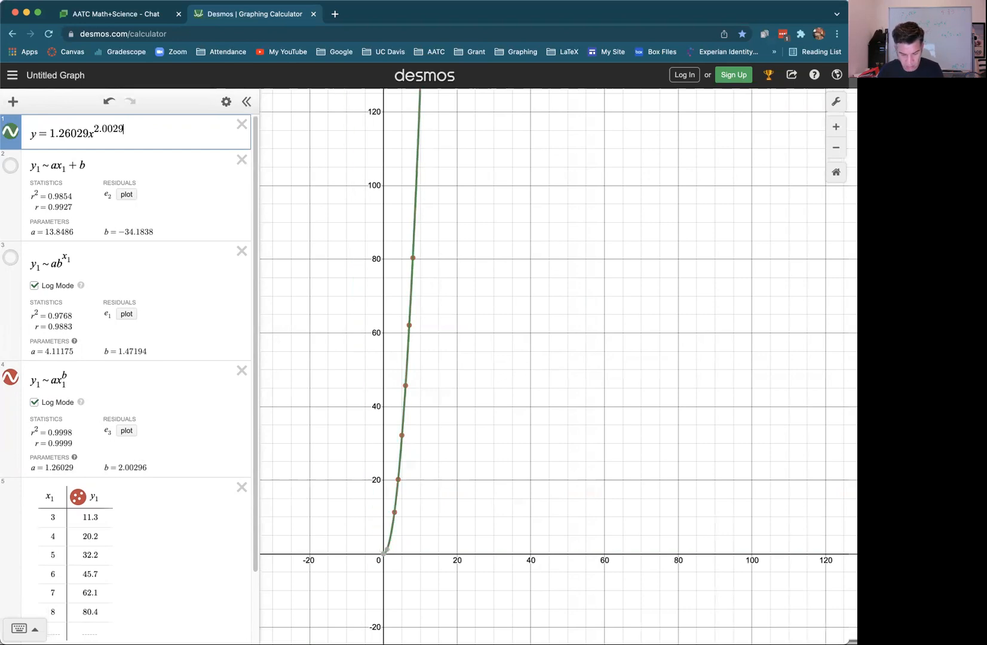
text(6)
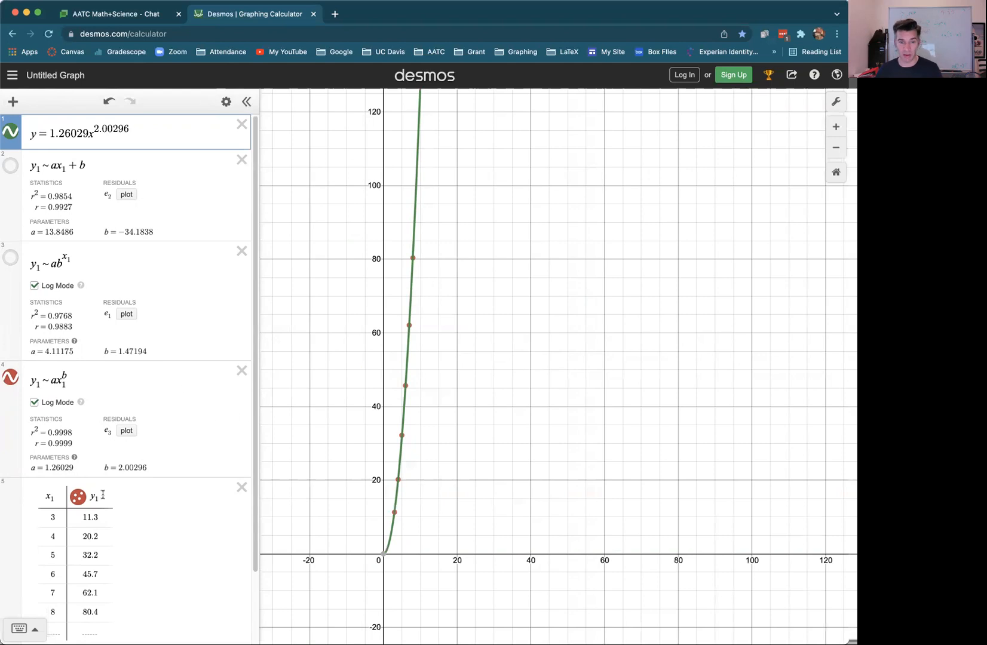
mouse_move(235, 569)
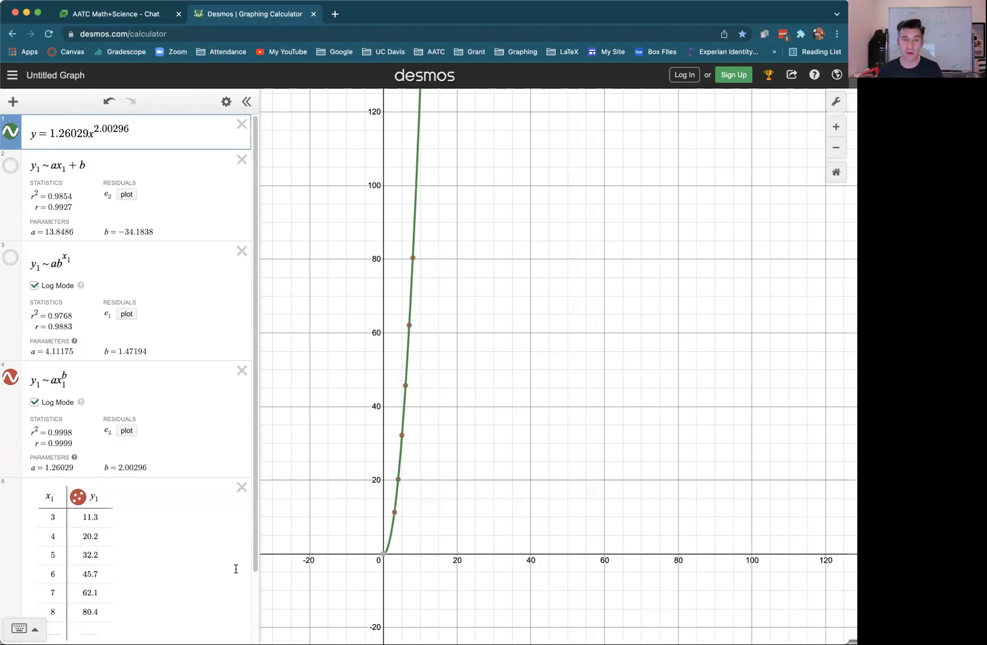
click(129, 129)
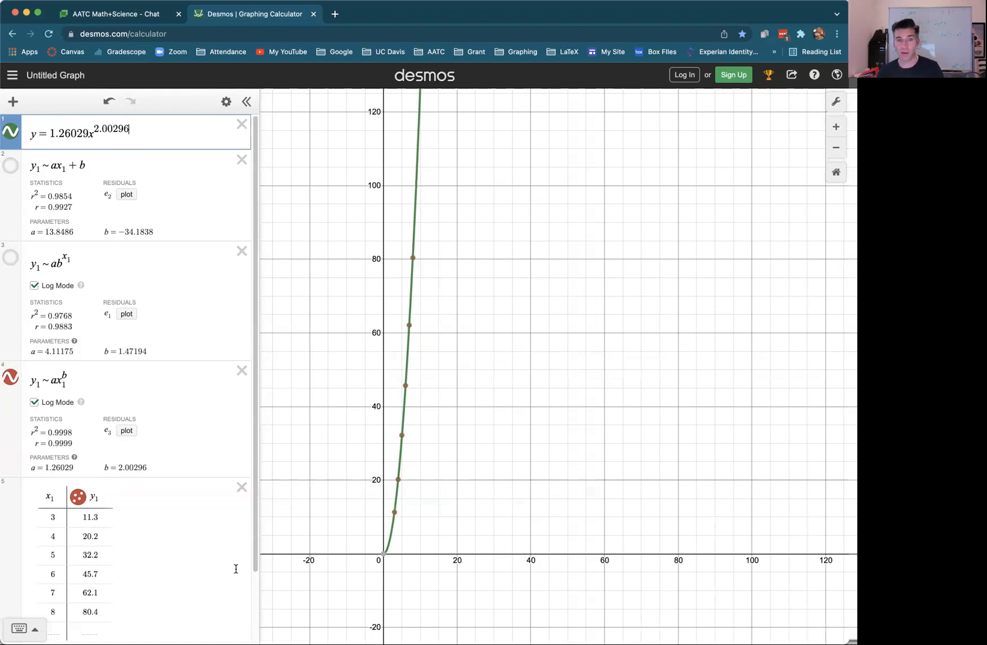